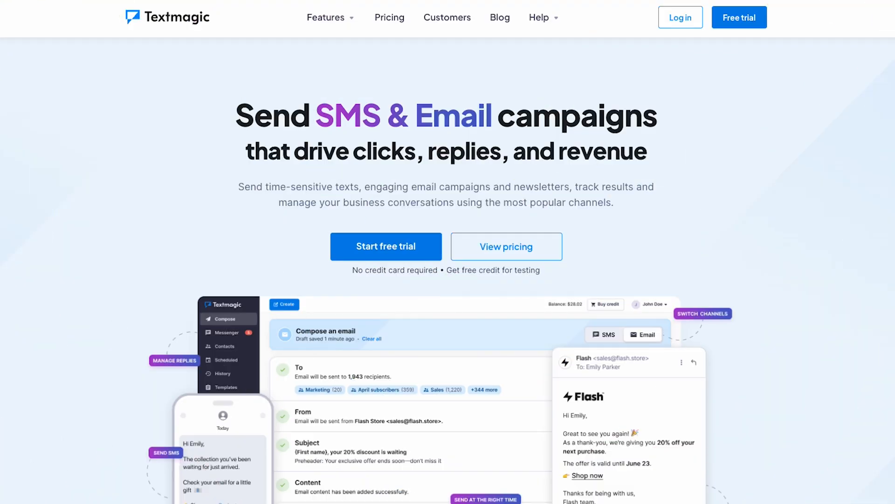
# Step: Reach the pricing calculator from the dashboard and try SMS volumes of 1,000 and 2,000
pyautogui.click(386, 246)
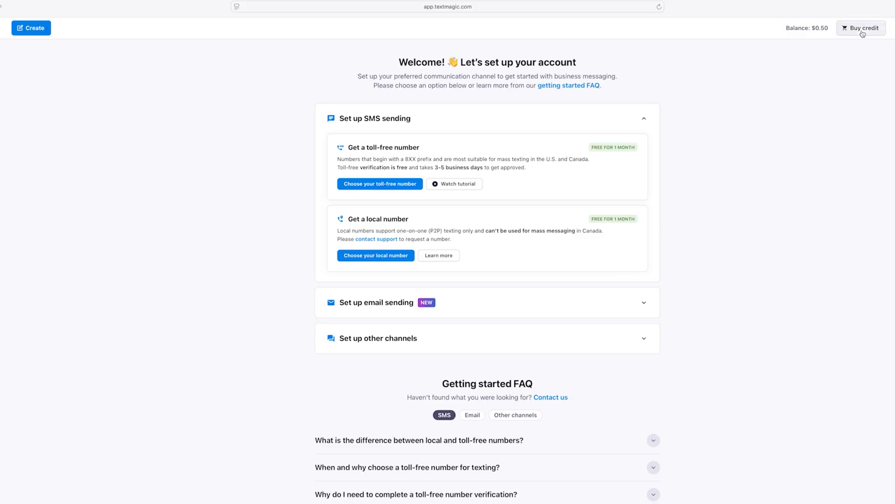
pyautogui.click(862, 27)
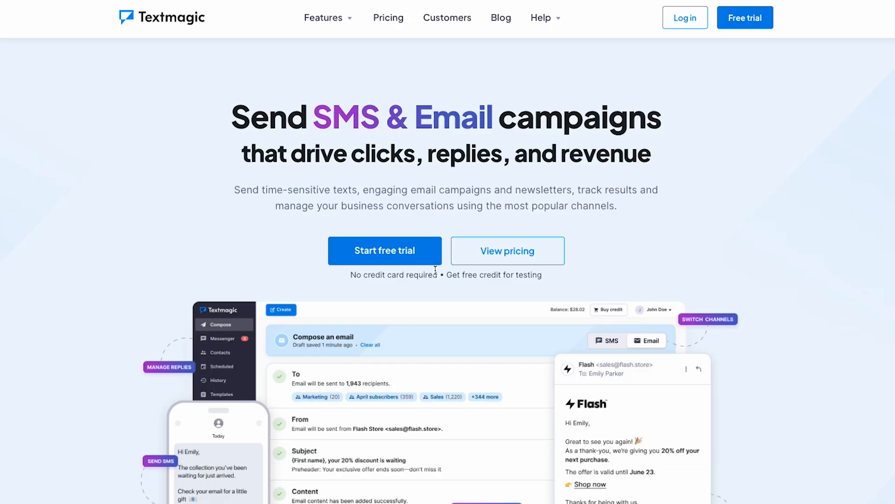
pyautogui.scroll(-3)
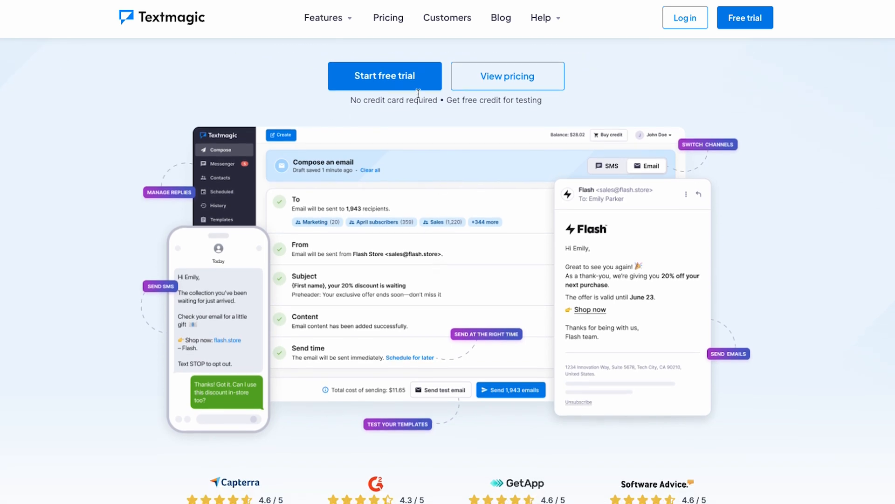
pyautogui.click(387, 18)
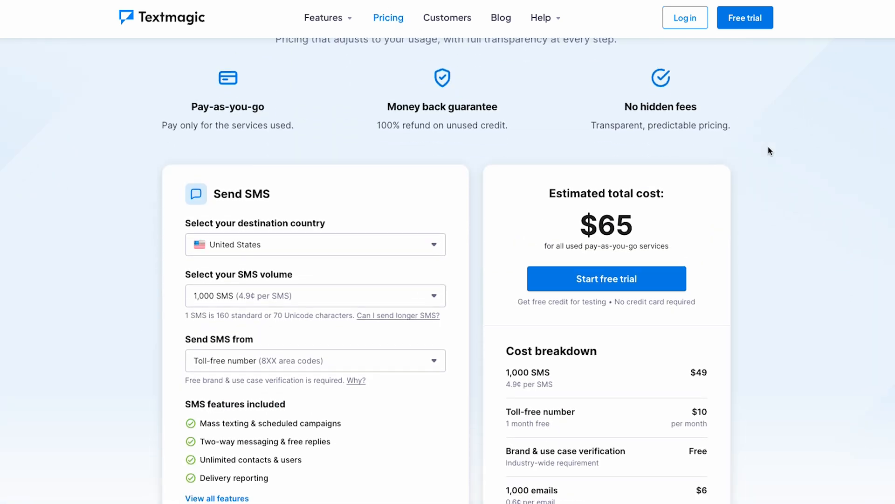
pyautogui.click(314, 296)
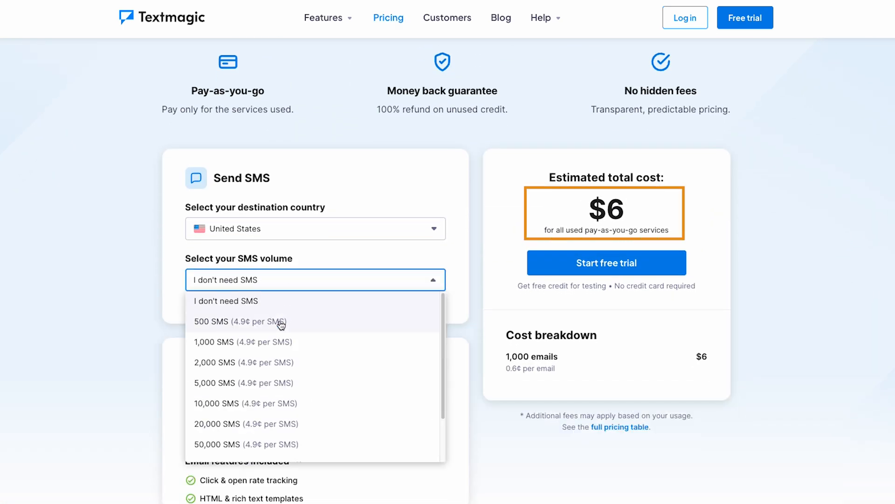
pyautogui.click(242, 341)
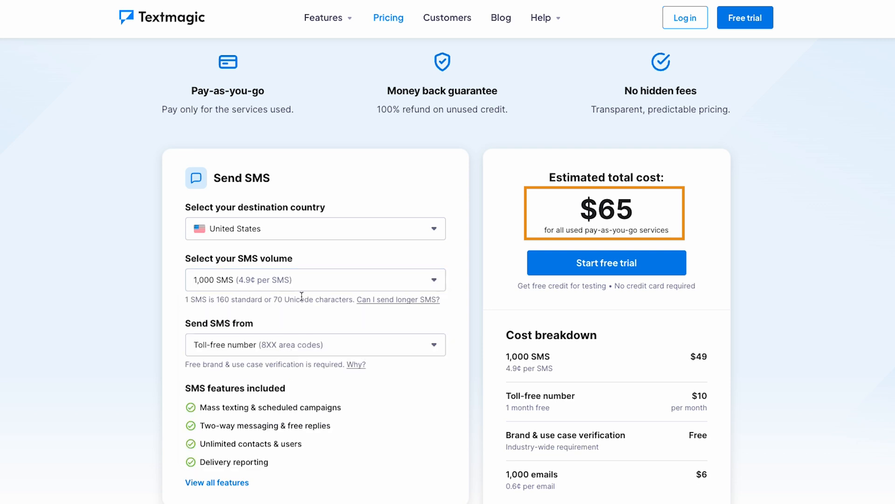
pyautogui.click(315, 279)
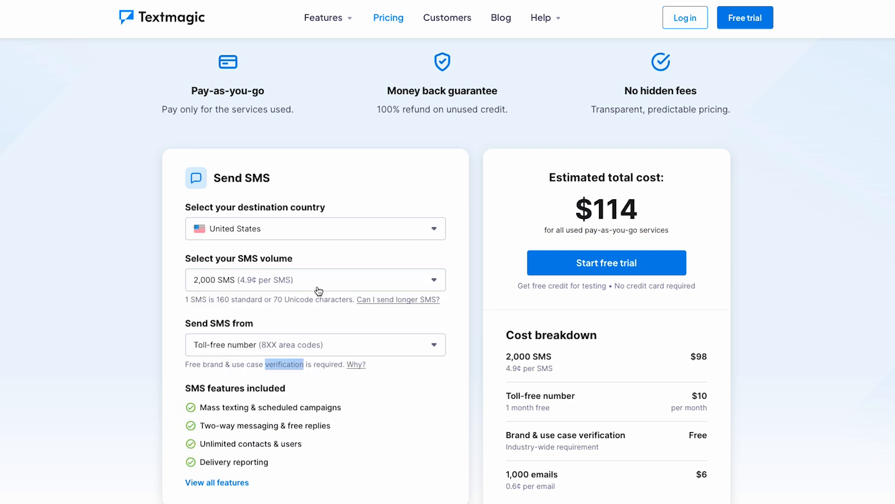
pyautogui.click(314, 228)
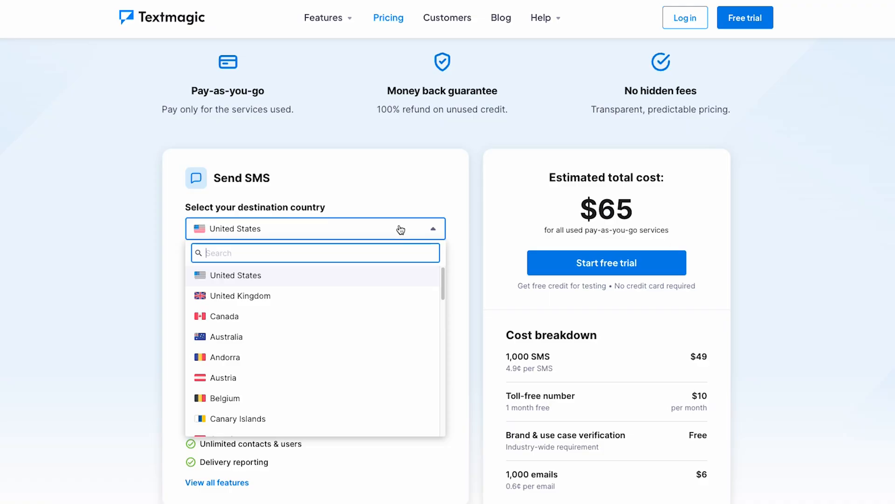
# Step: Try United Kingdom, Canada and Australia as the destination country for the estimate
pyautogui.click(240, 295)
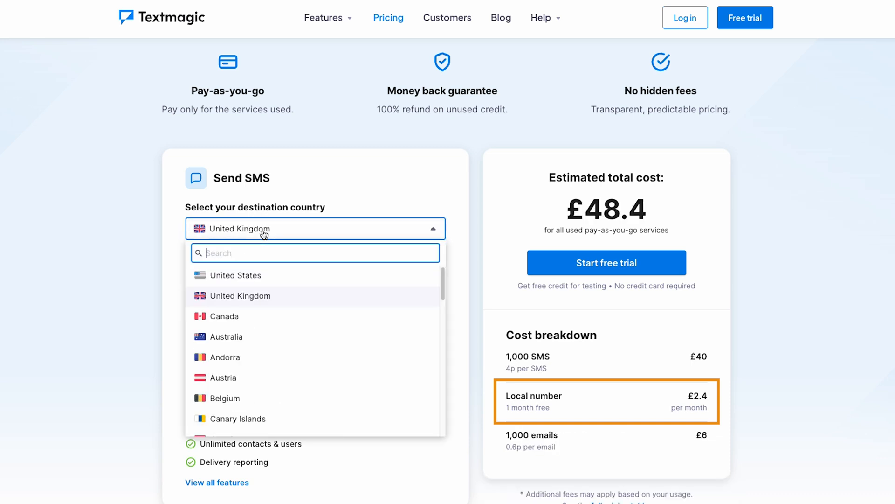
pyautogui.click(225, 316)
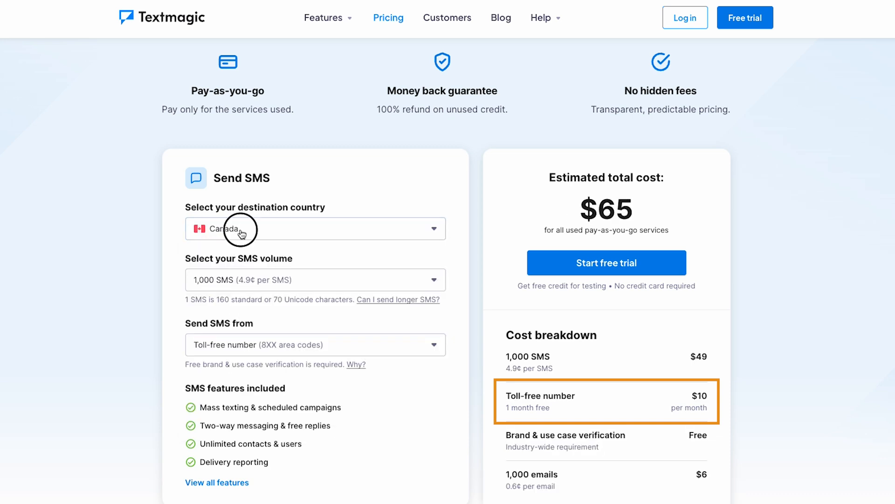
pyautogui.click(315, 228)
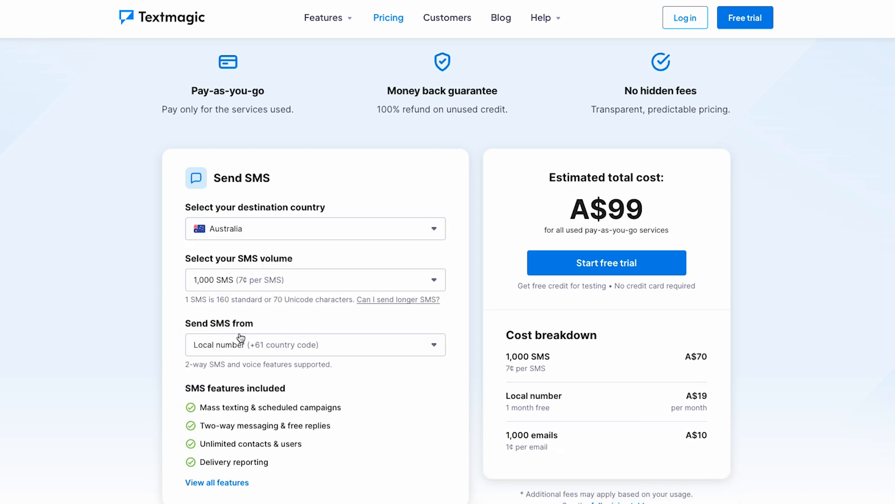
pyautogui.moveTo(241, 337)
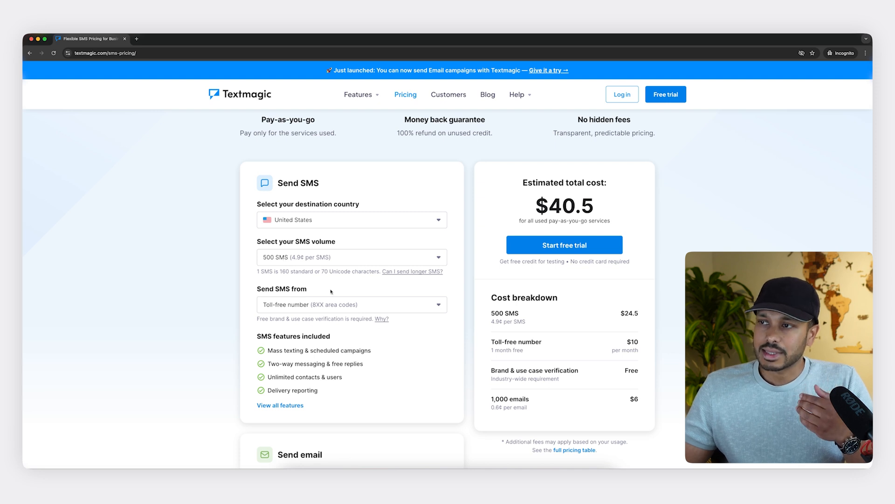
# Step: Choose Canada with 1,000 SMS and scroll through the $65 estimate breakdown
pyautogui.click(351, 257)
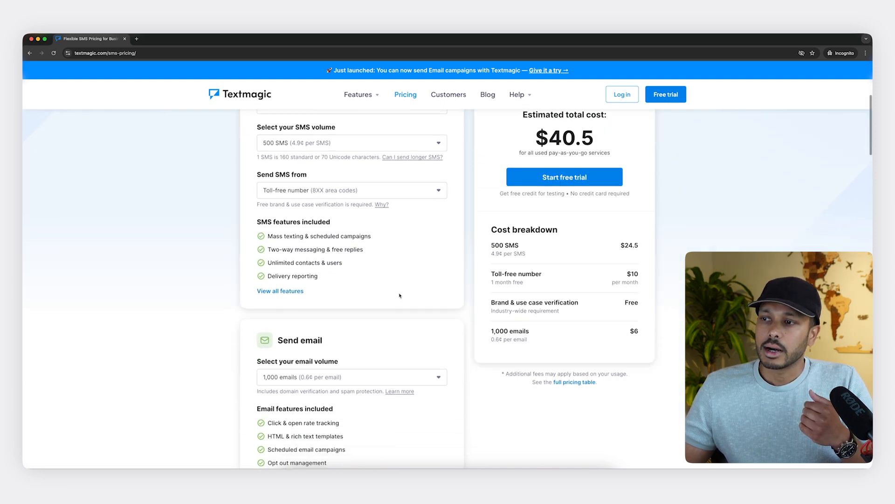
pyautogui.scroll(-3)
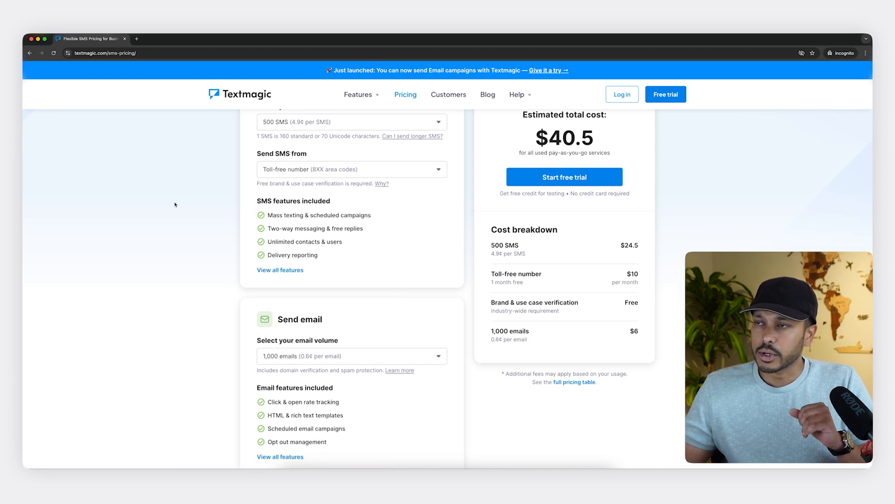
pyautogui.scroll(-3)
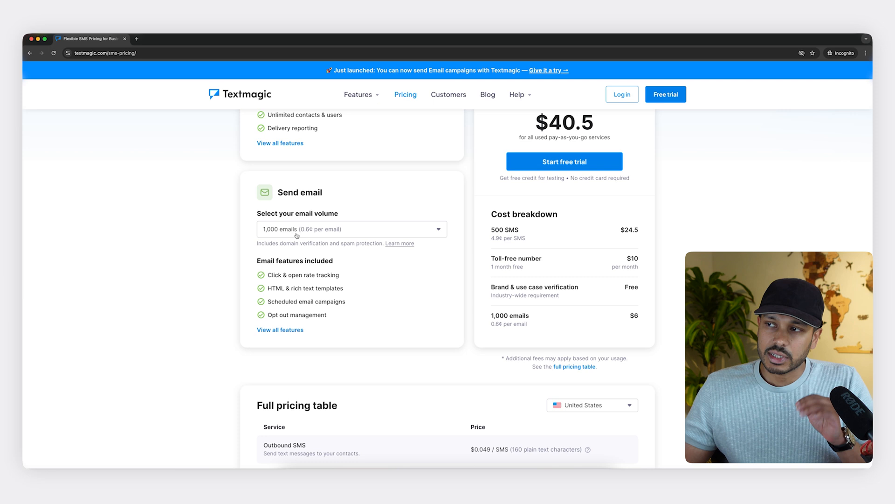
pyautogui.moveTo(537, 247)
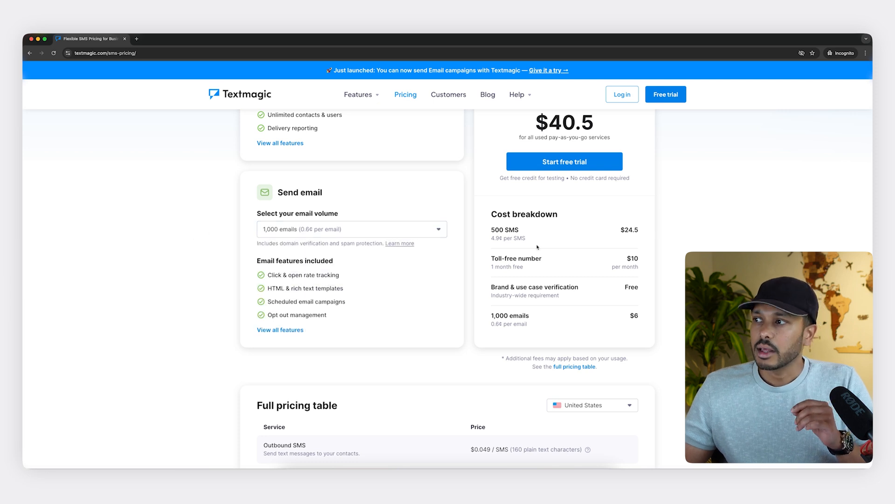
pyautogui.scroll(3)
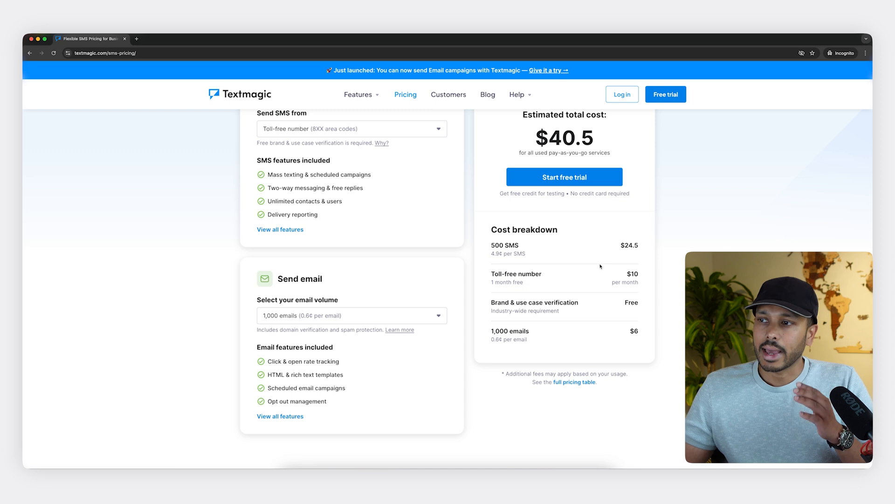
pyautogui.scroll(3)
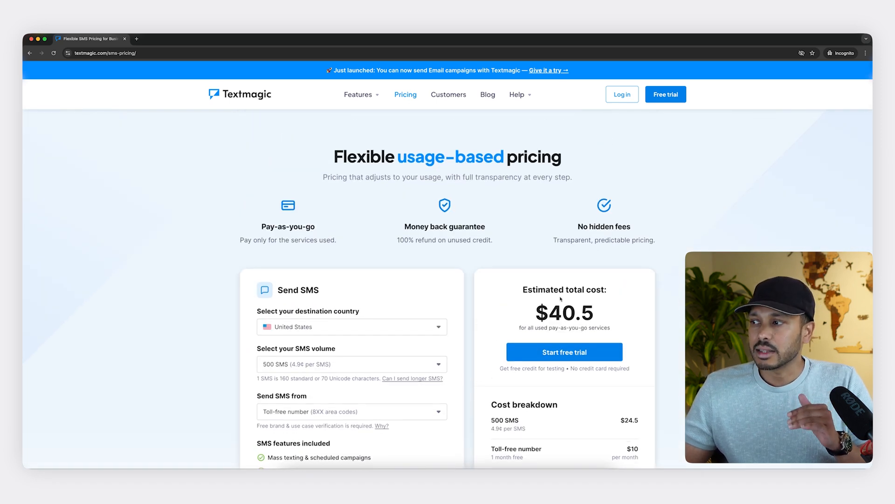
pyautogui.scroll(-3)
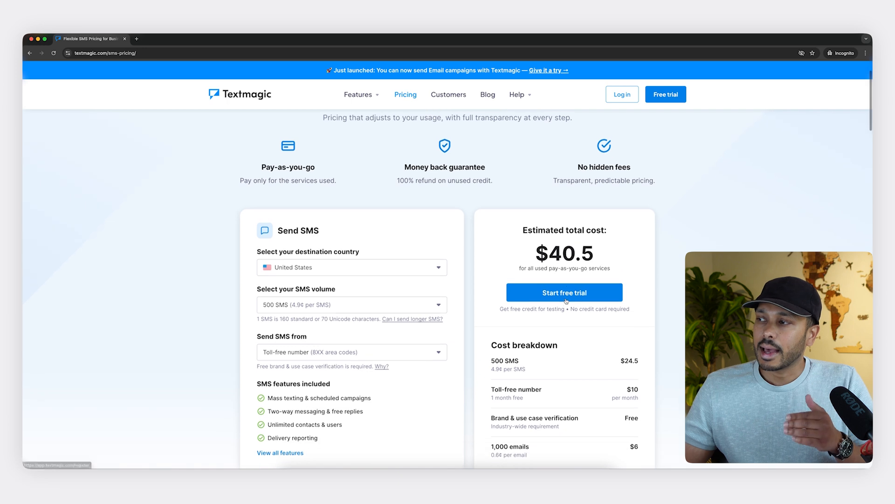
pyautogui.scroll(-3)
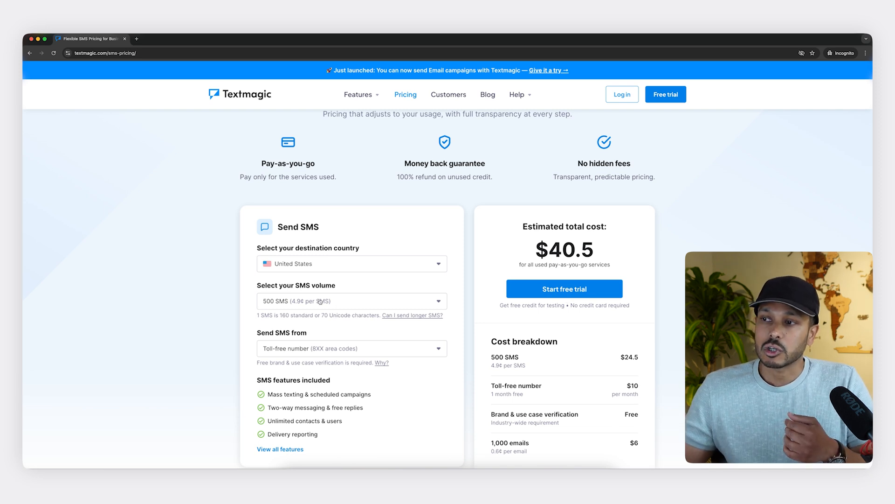
pyautogui.scroll(-3)
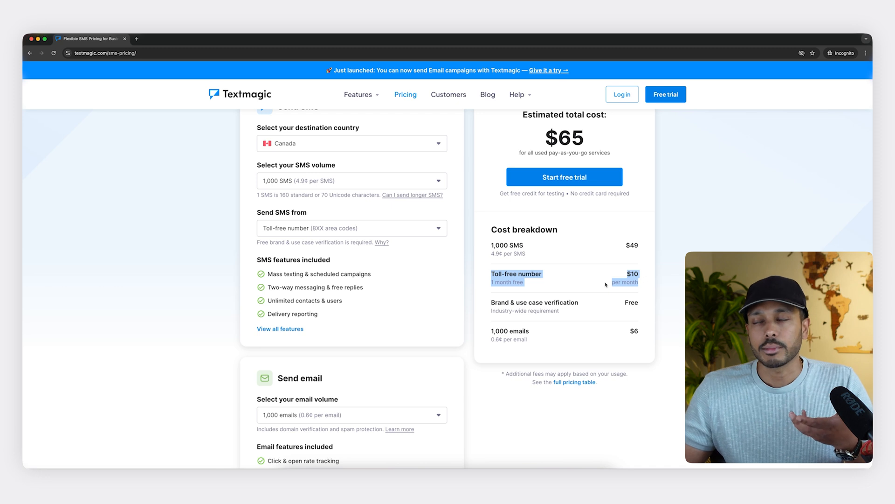
# Step: Return to the homepage and start the free-trial registration form
pyautogui.click(240, 94)
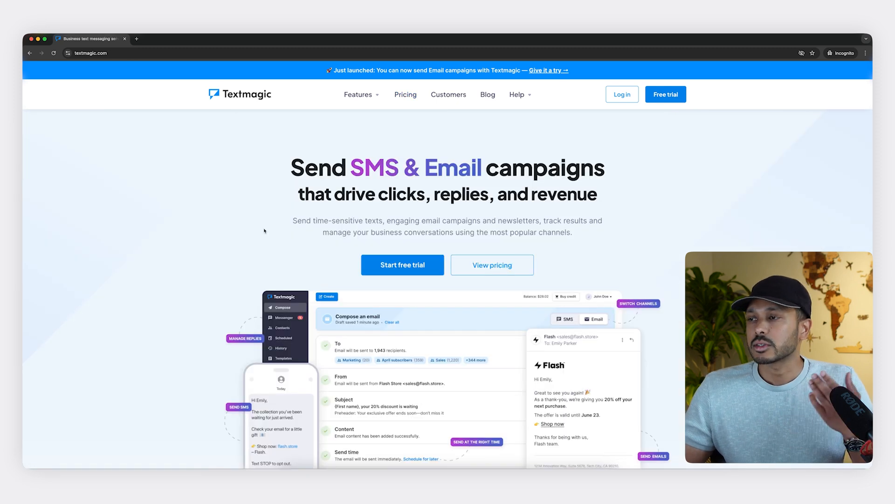
pyautogui.moveTo(402, 264)
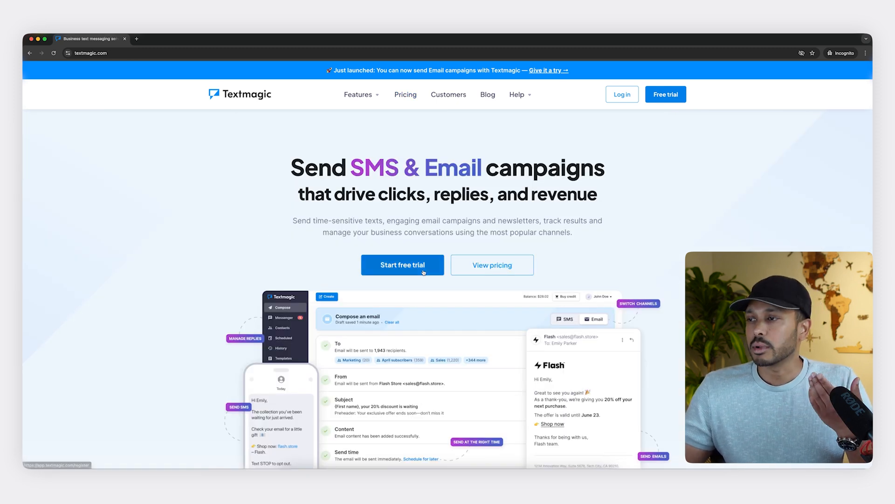
pyautogui.click(402, 264)
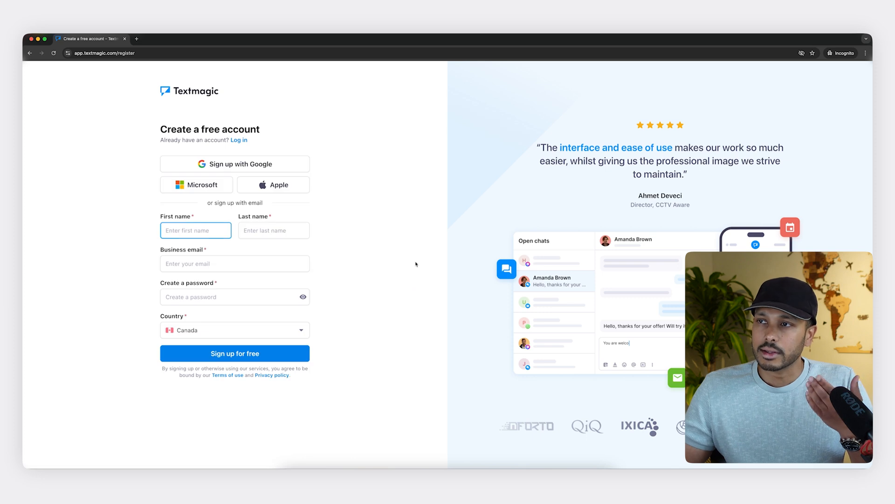
pyautogui.moveTo(235, 279)
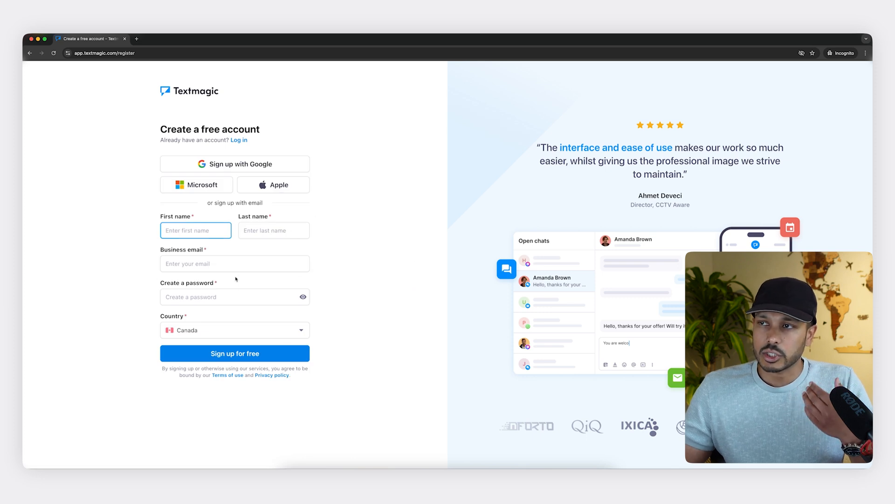
pyautogui.moveTo(196, 185)
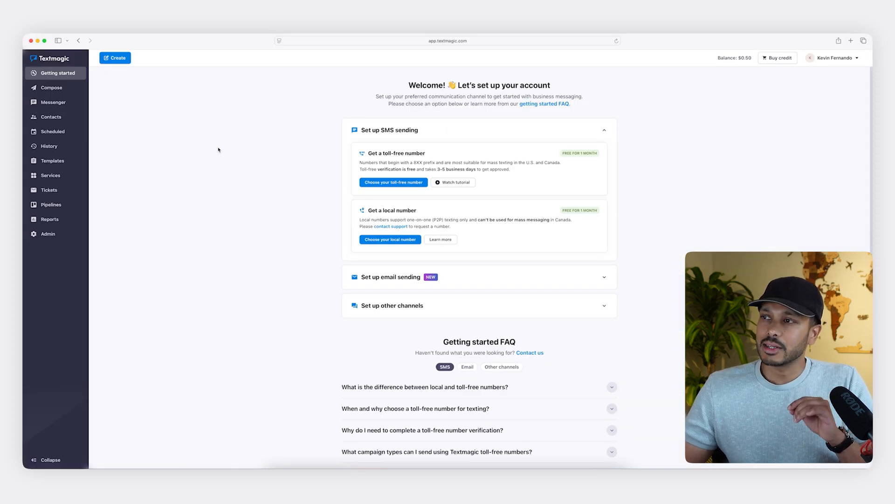
pyautogui.moveTo(279, 171)
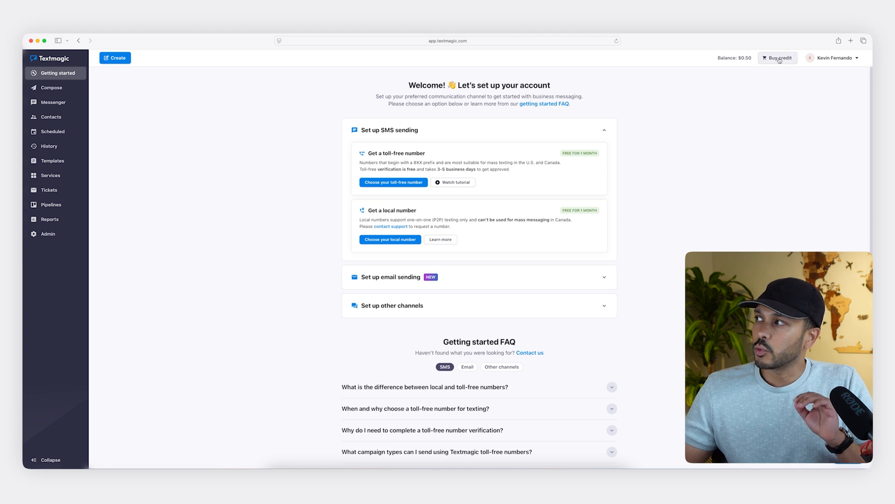
# Step: Bring up Add prepaid credit and list the credit amounts from $20 to $3,000
pyautogui.click(777, 58)
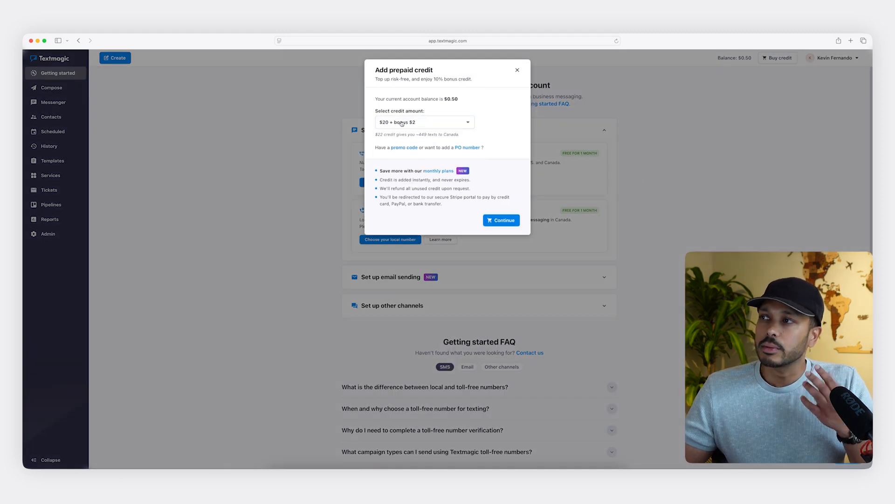
pyautogui.click(423, 122)
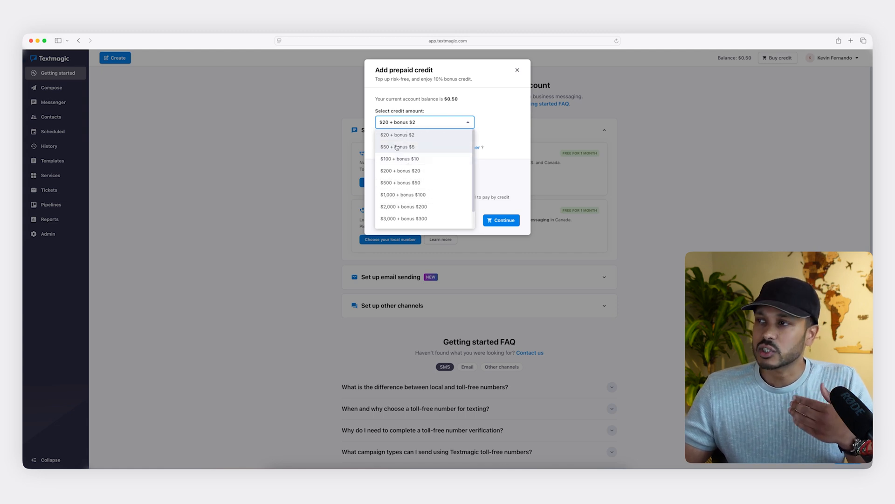
pyautogui.moveTo(505, 95)
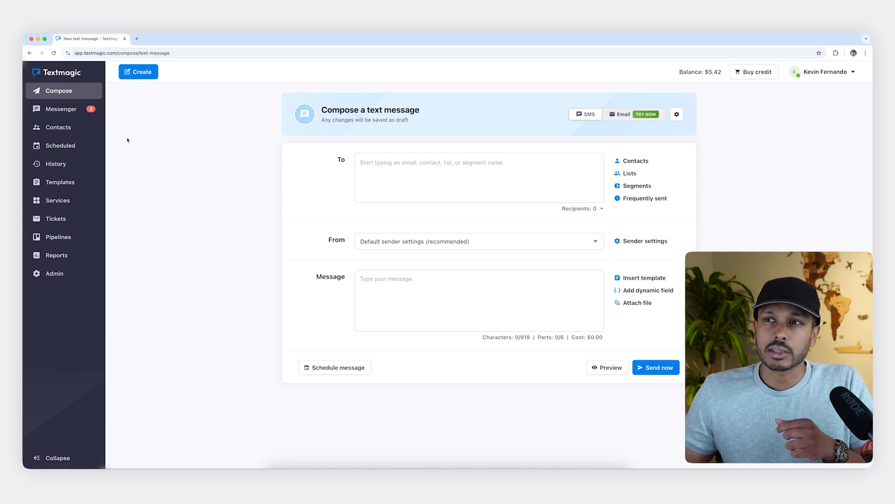
# Step: Start a contacts import and upload final_verified_contacts.xlsx
pyautogui.click(58, 127)
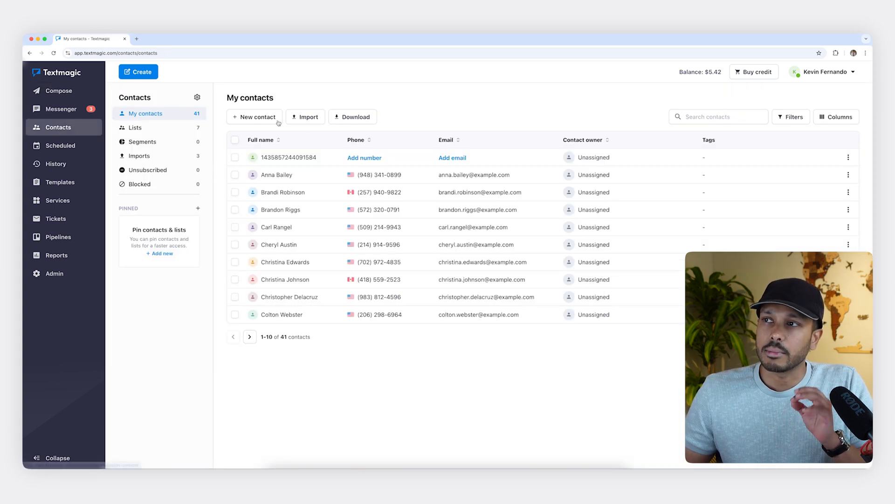
pyautogui.click(255, 117)
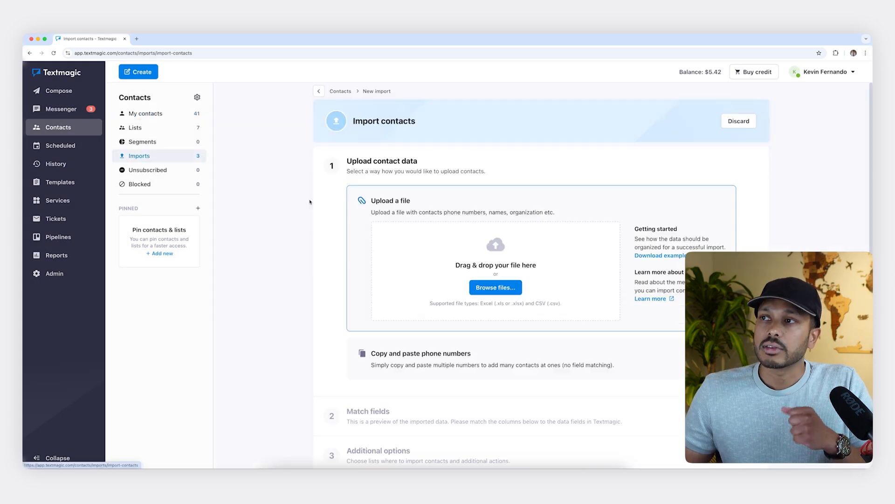
pyautogui.moveTo(360, 238)
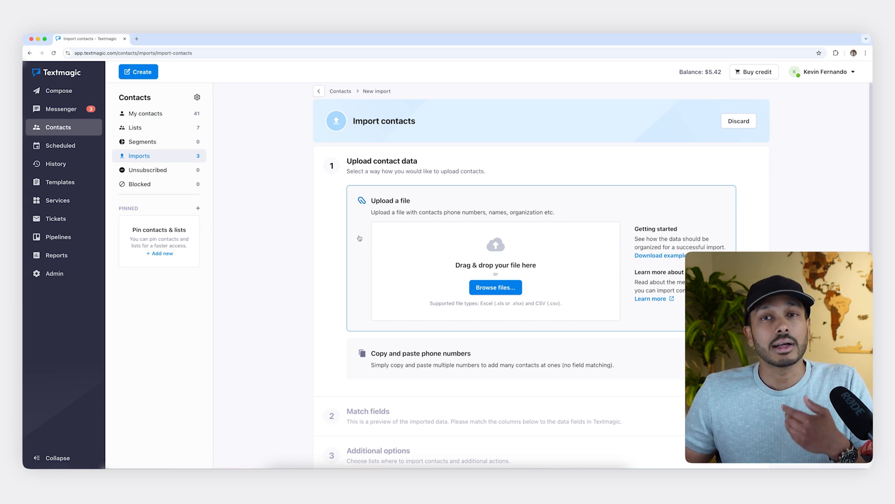
pyautogui.moveTo(345, 235)
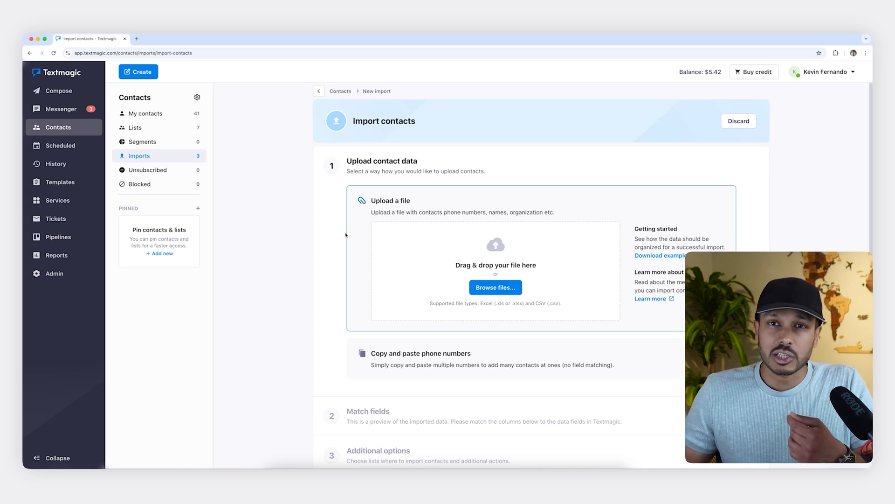
pyautogui.moveTo(616, 281)
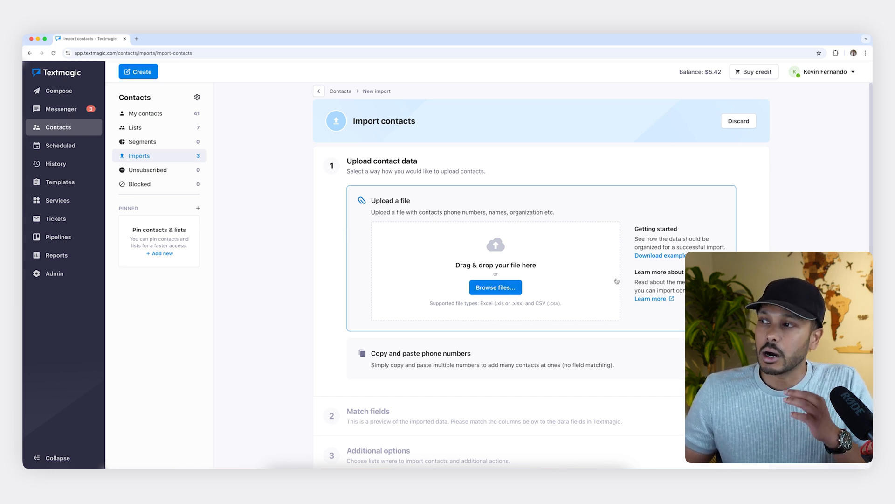
pyautogui.click(665, 255)
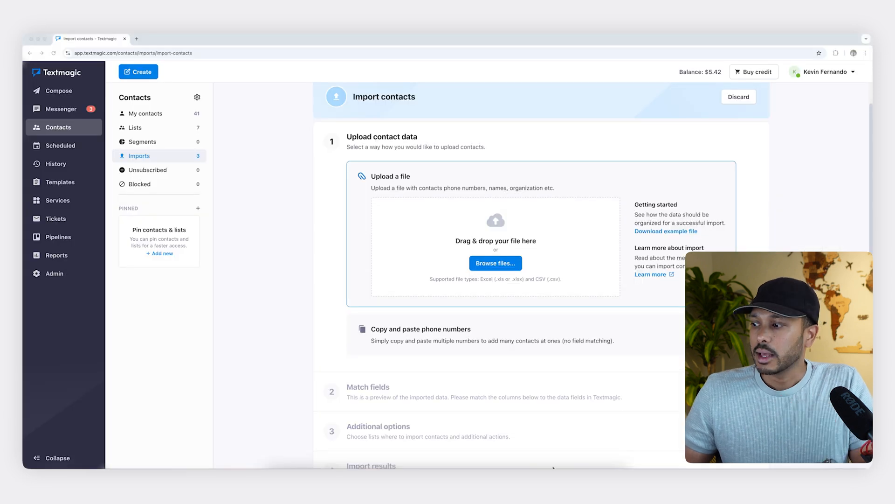
pyautogui.click(496, 263)
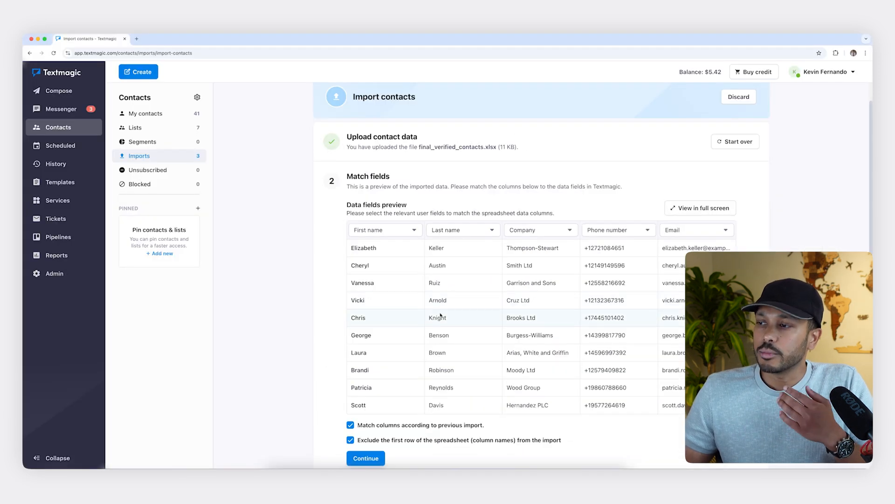
# Step: Accept the five-column field matching and pick a list for the imported contacts
pyautogui.click(366, 458)
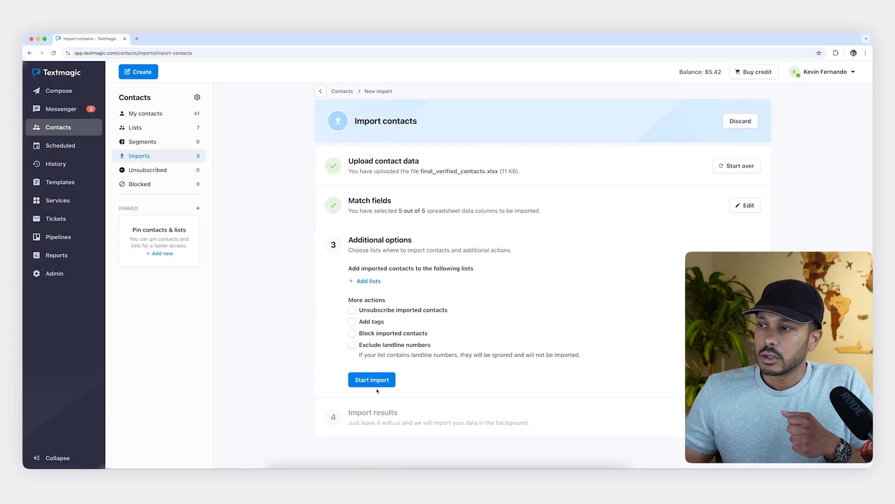
pyautogui.click(368, 281)
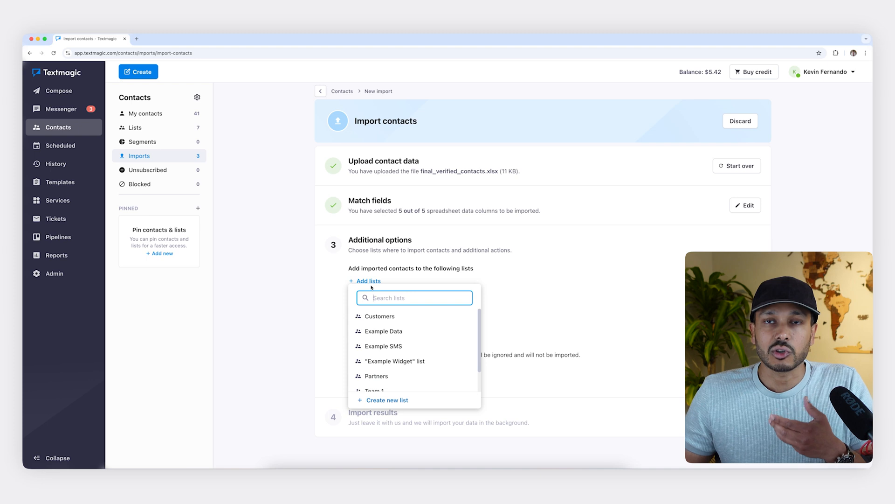
pyautogui.click(383, 330)
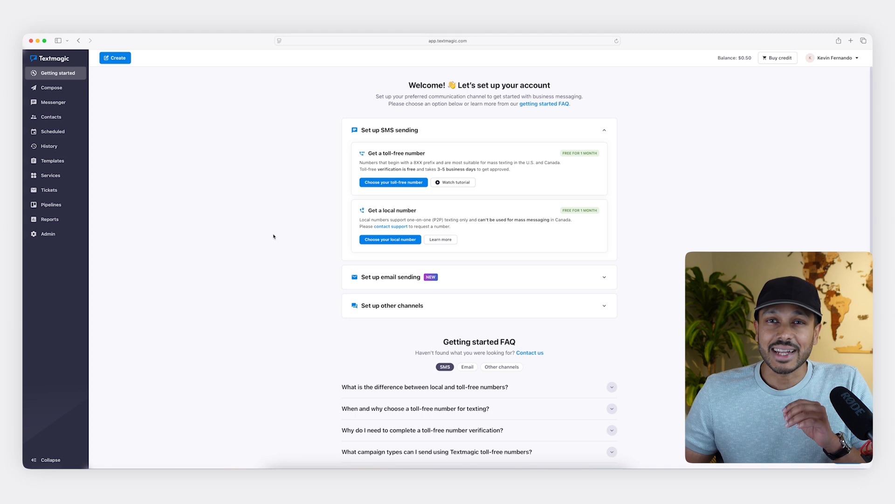
pyautogui.moveTo(282, 211)
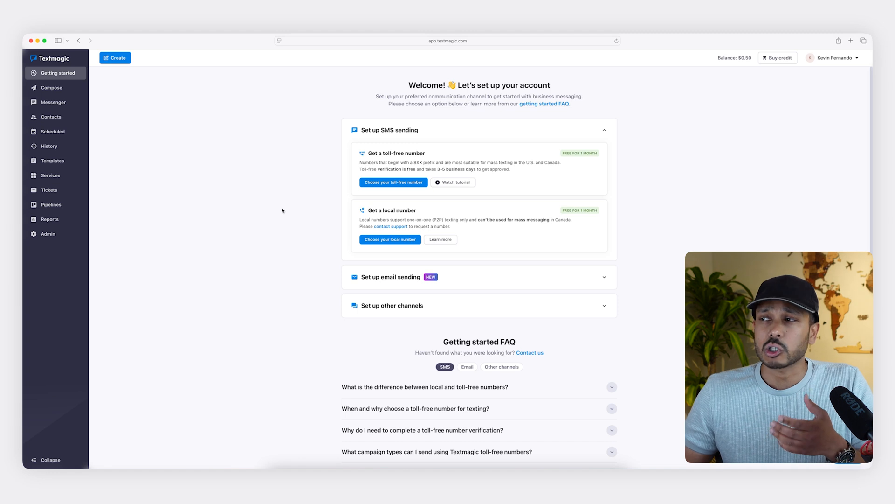
pyautogui.moveTo(550, 189)
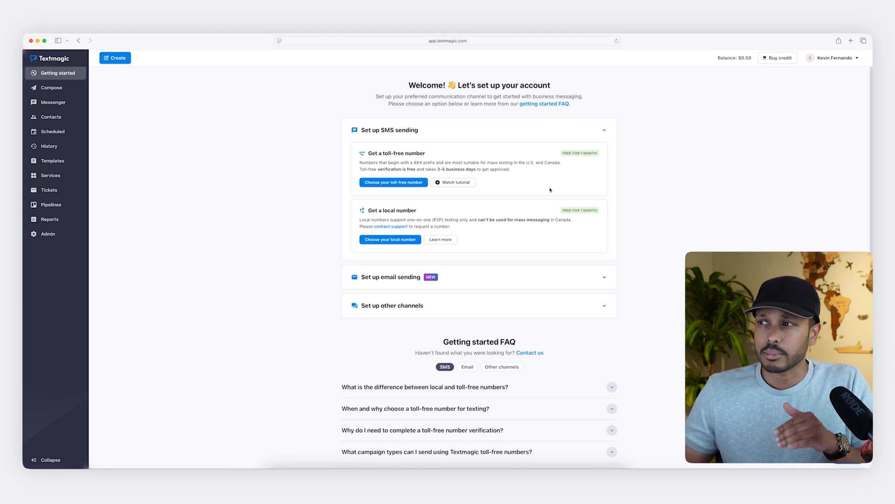
pyautogui.moveTo(353, 183)
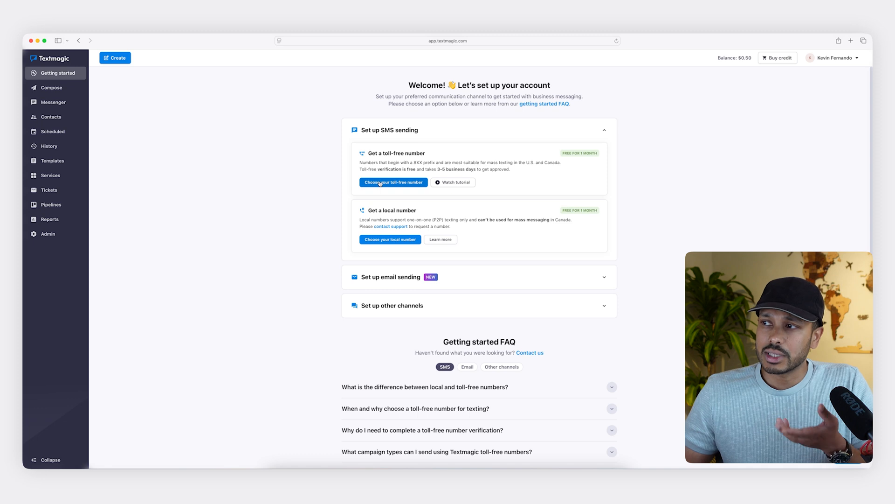
# Step: Keep the suggested Canadian toll-free number and activate it
pyautogui.click(393, 182)
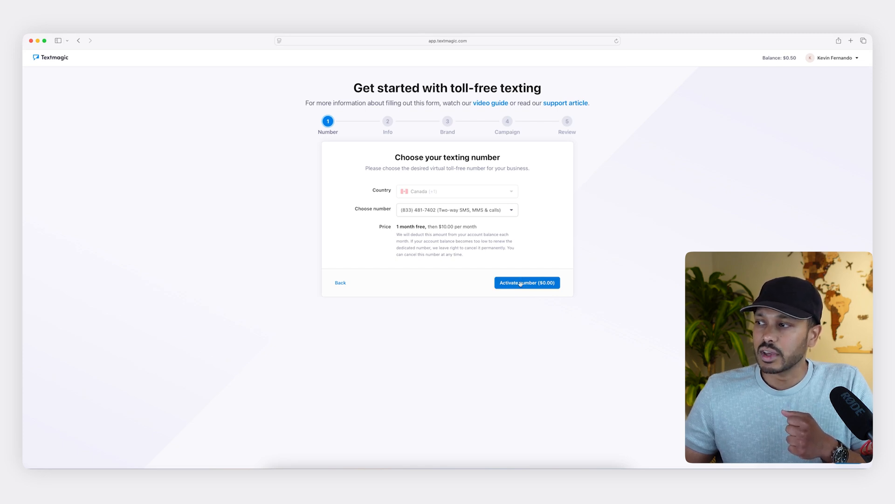
pyautogui.click(526, 281)
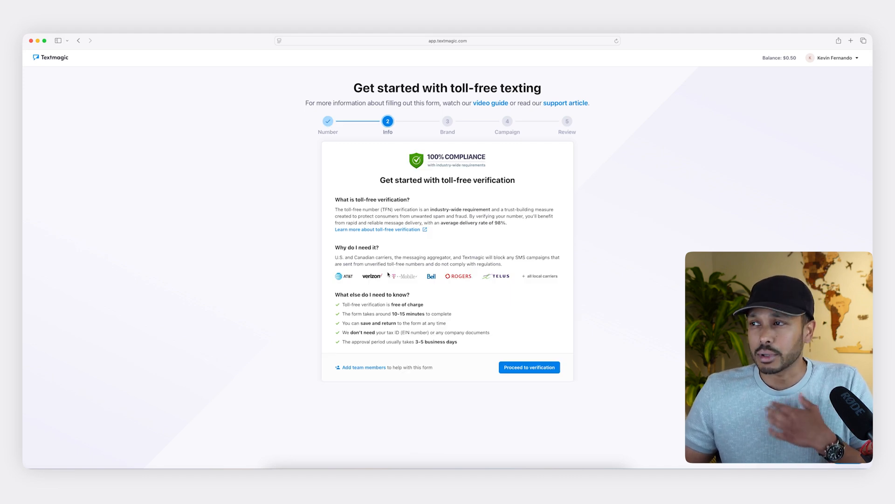
pyautogui.moveTo(446, 296)
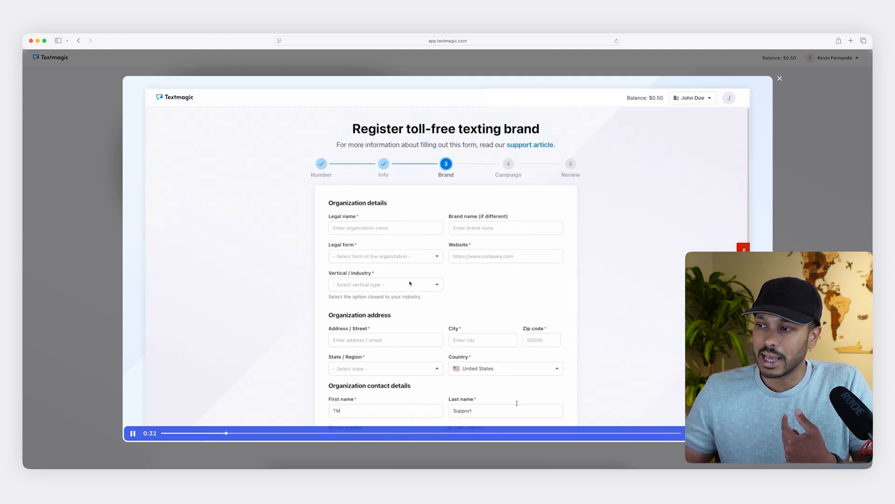
# Step: Skip the guide to the opt-in step and enter 'and we confirm their subscription via SMS.'
pyautogui.click(352, 276)
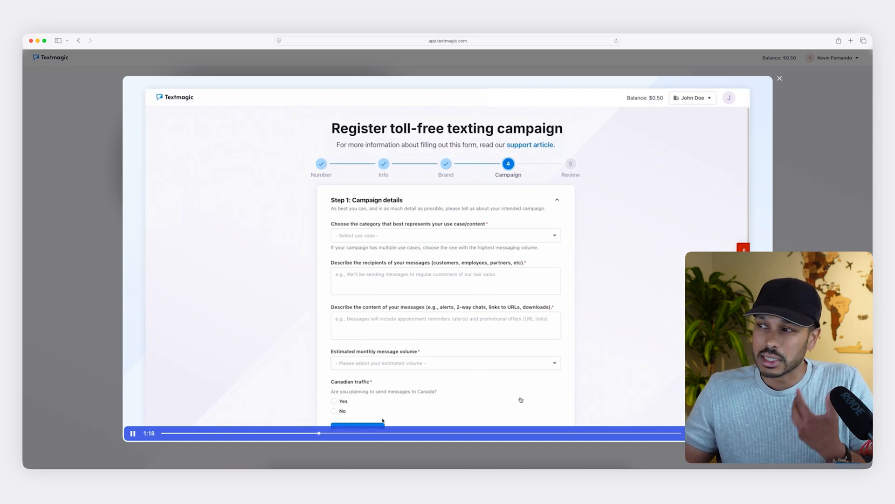
pyautogui.click(444, 235)
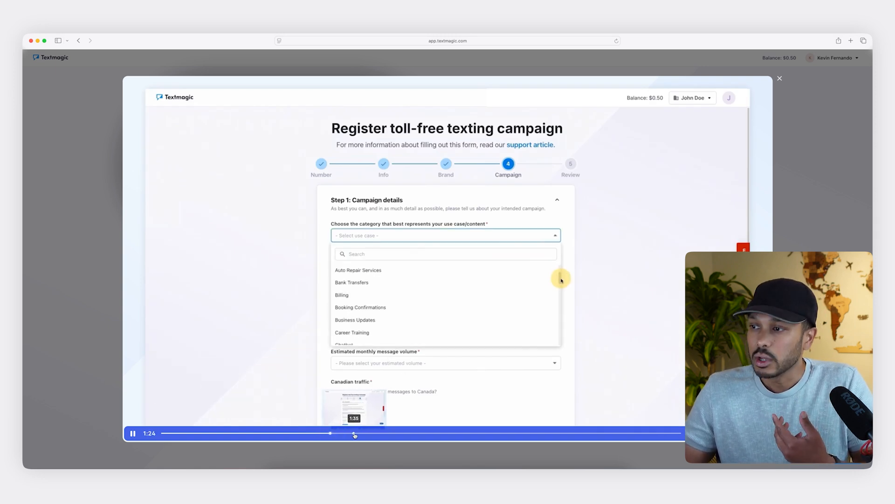
pyautogui.click(360, 433)
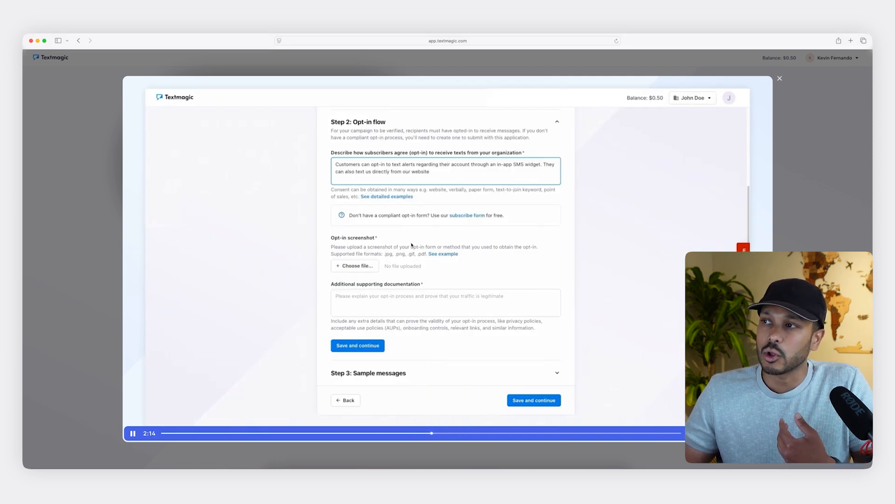
pyautogui.write('and we confirm their subscription via SMS.')
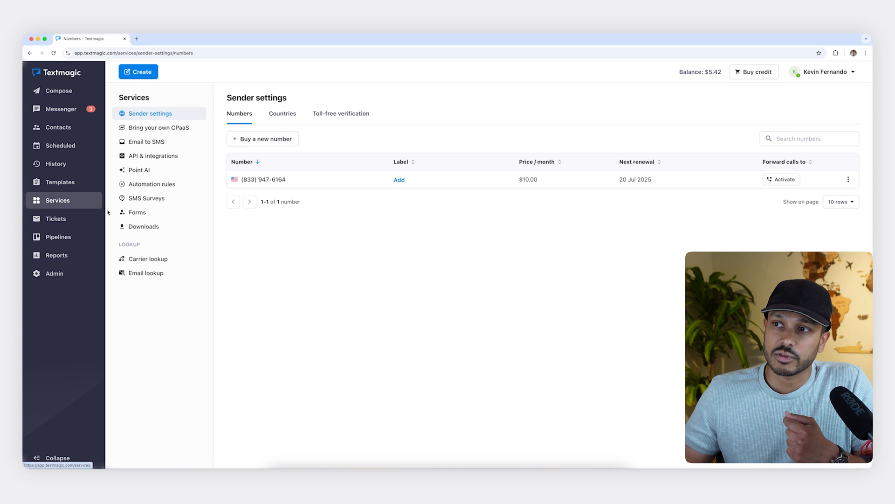
# Step: Cancel a new subscribe form and load Example Form with its embed code and alerts preview
pyautogui.click(137, 212)
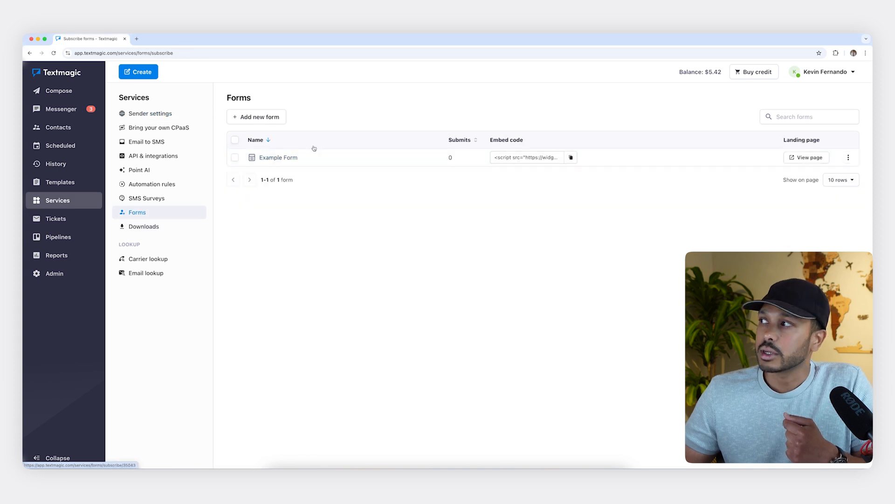
pyautogui.click(257, 117)
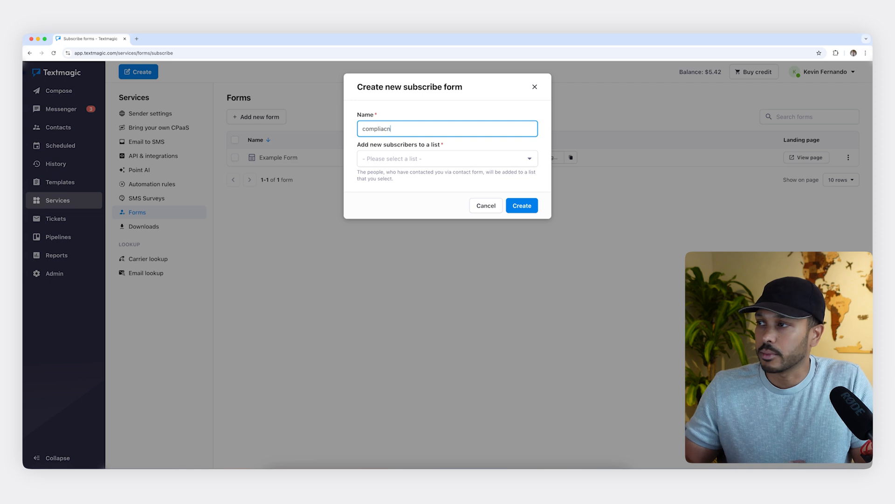
pyautogui.click(486, 205)
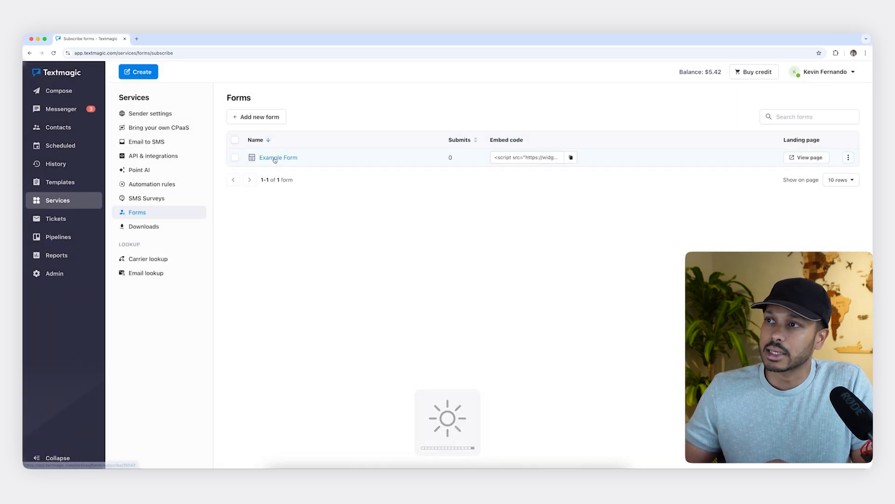
pyautogui.click(278, 157)
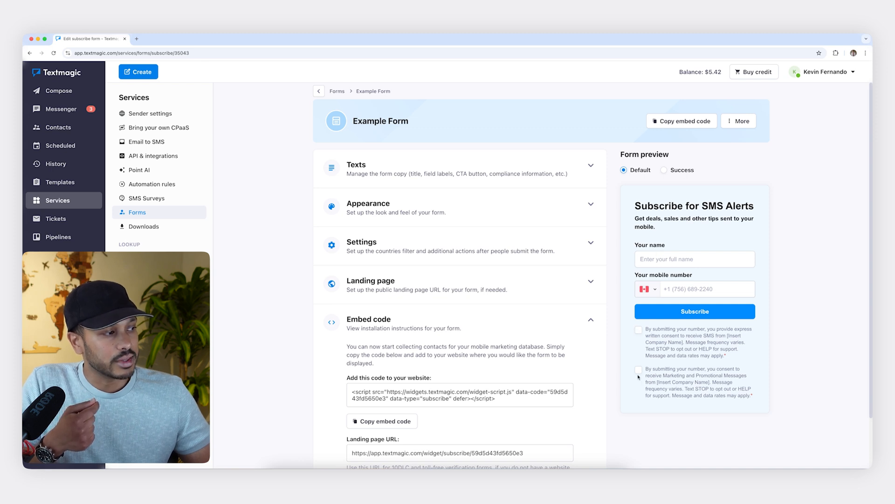
pyautogui.moveTo(489, 275)
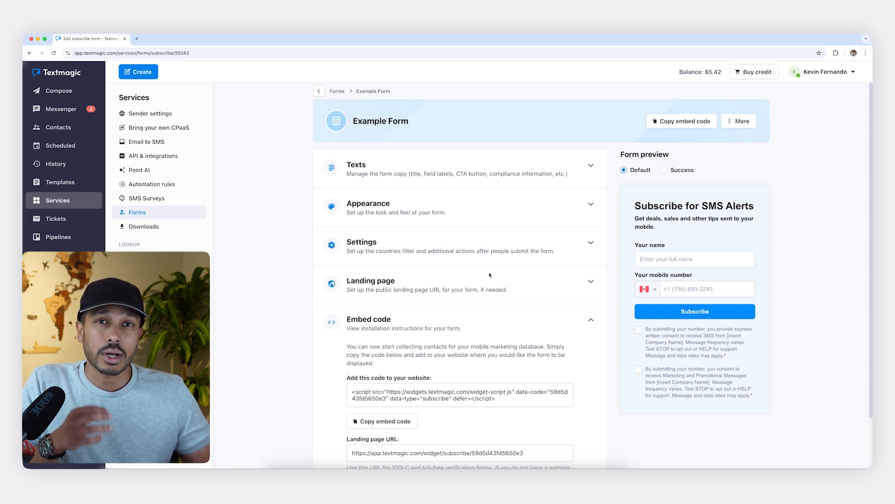
pyautogui.moveTo(466, 273)
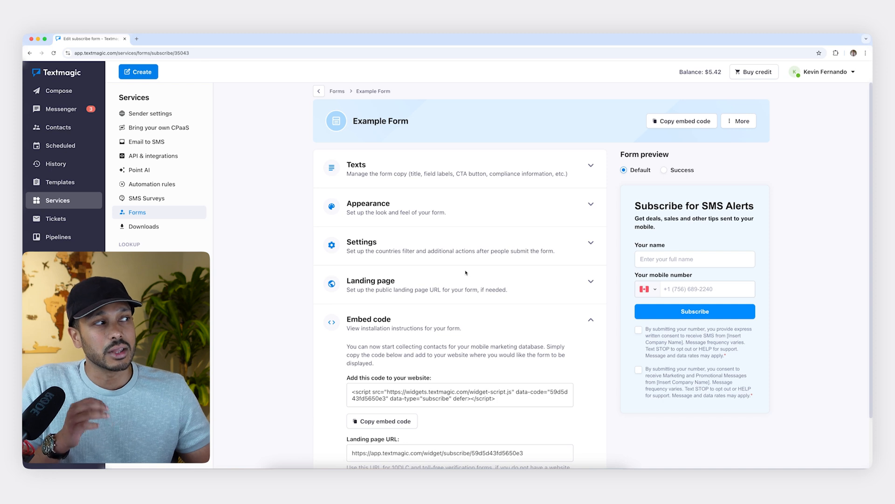
pyautogui.moveTo(305, 210)
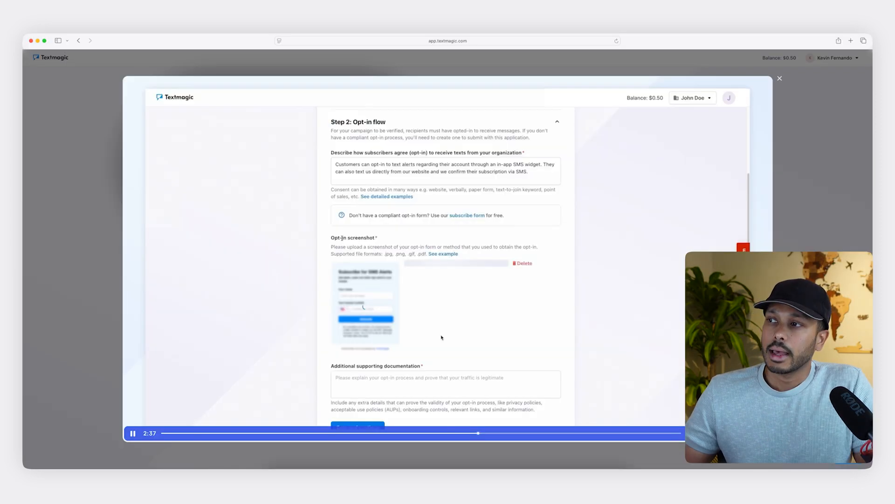
# Step: Fill the supporting documentation box with 'Please read our Terms of Service and' and leave the form
pyautogui.scroll(-3)
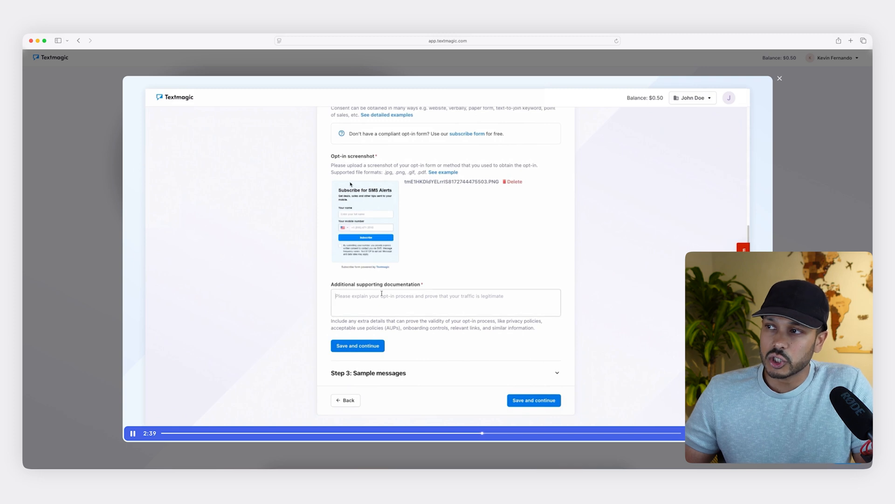
pyautogui.write('Please read our Terms of Service and')
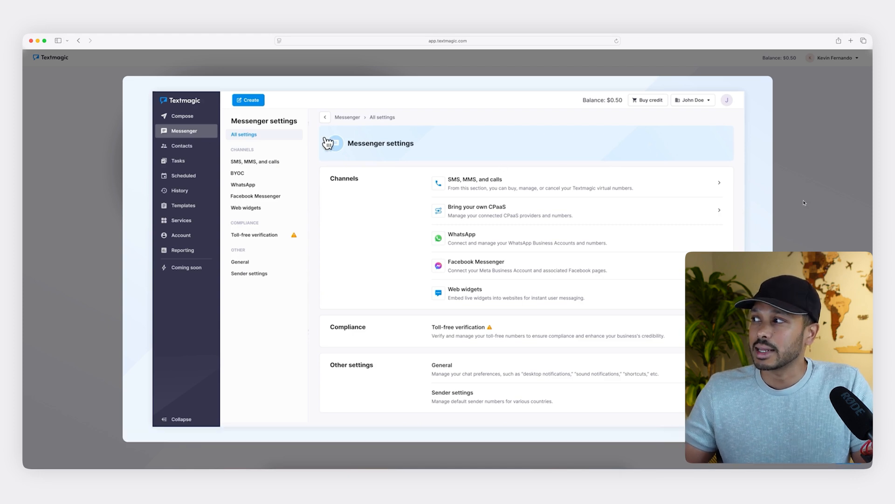
pyautogui.click(254, 235)
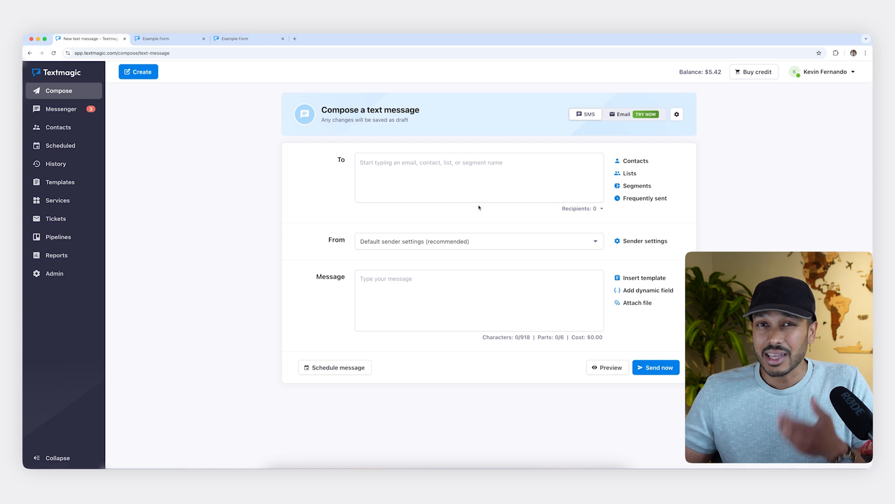
pyautogui.moveTo(218, 91)
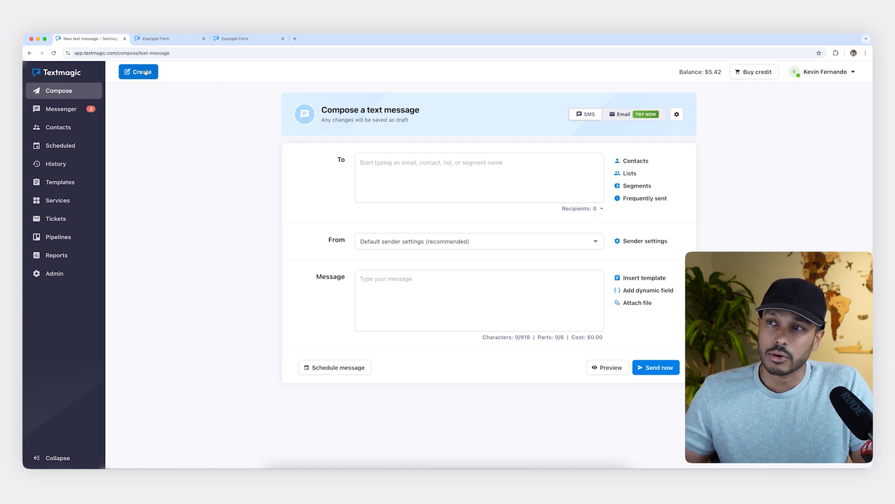
pyautogui.moveTo(223, 164)
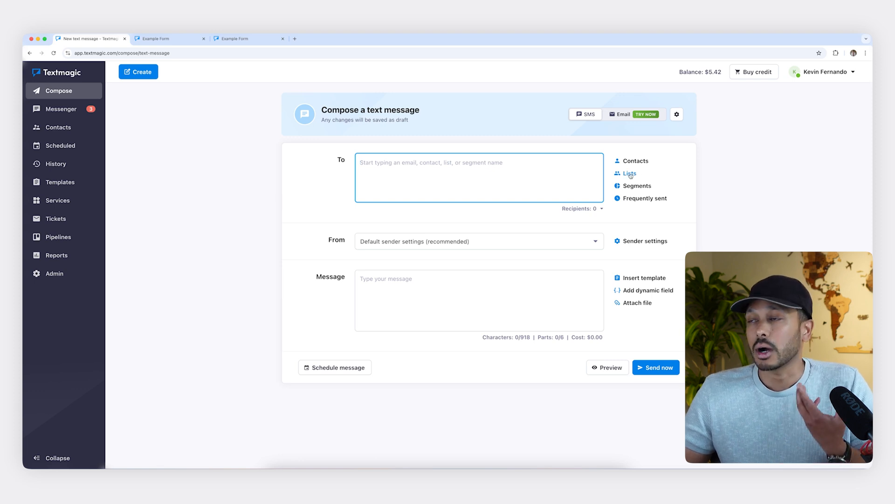
# Step: Add the contact 'kevin' as recipient and bring up the message template library
pyautogui.click(635, 160)
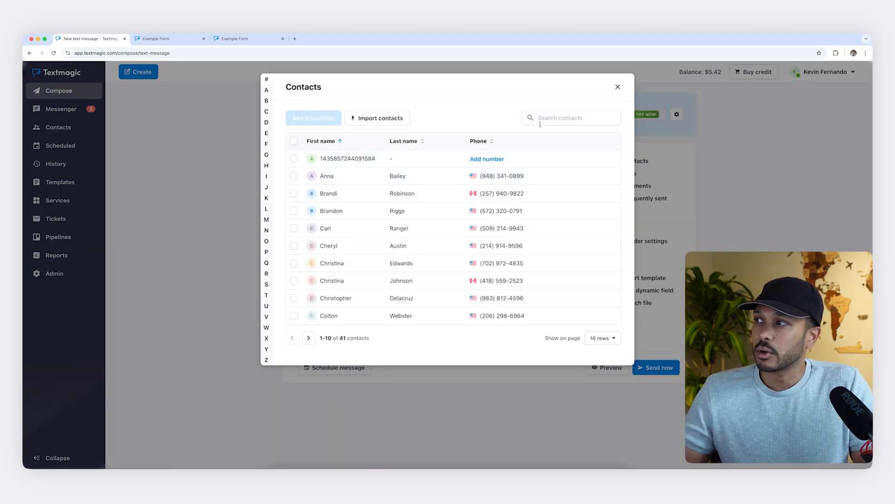
pyautogui.write('kevin')
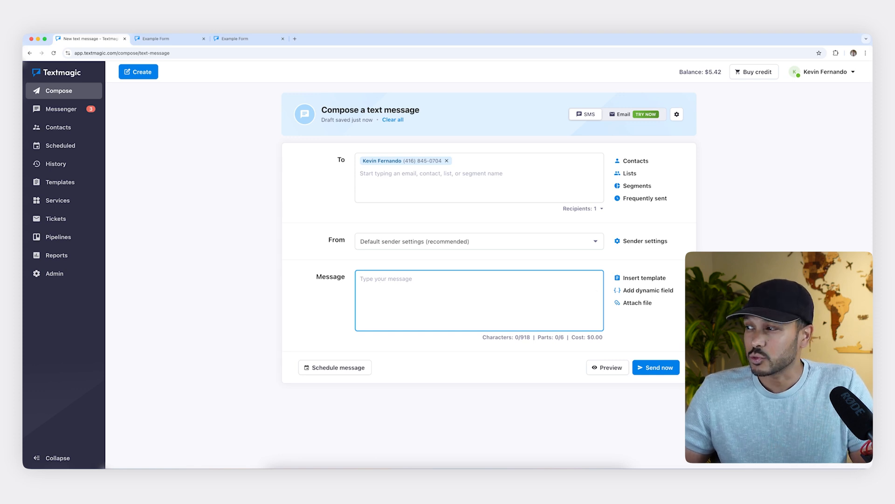
pyautogui.click(644, 277)
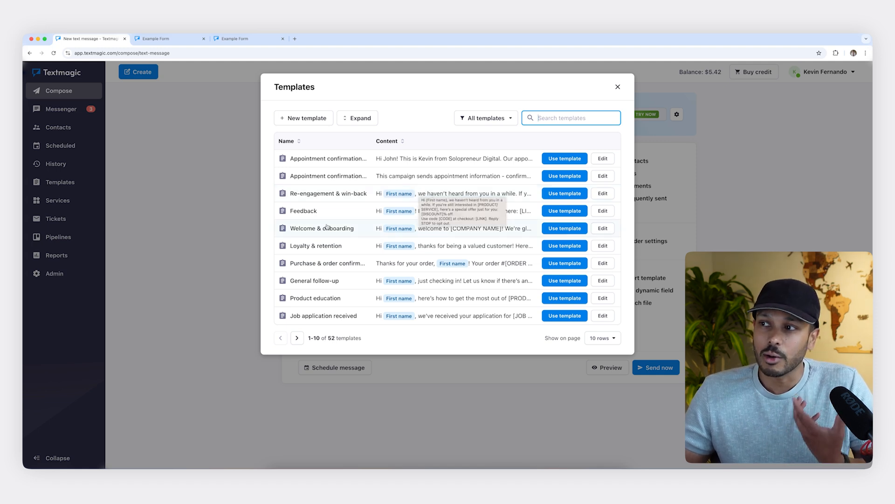
# Step: Use the Loyalty & retention template with a first-name field and preview it (169 characters, 2 parts, $0.098)
pyautogui.click(565, 245)
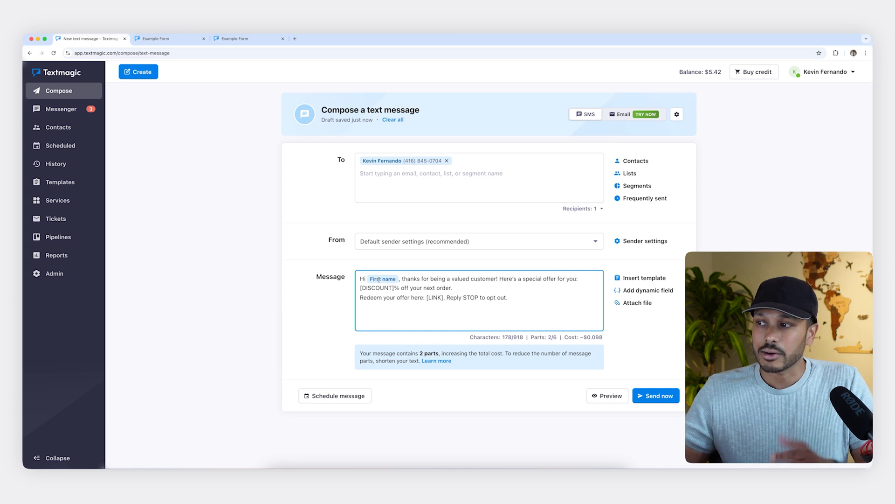
pyautogui.click(647, 290)
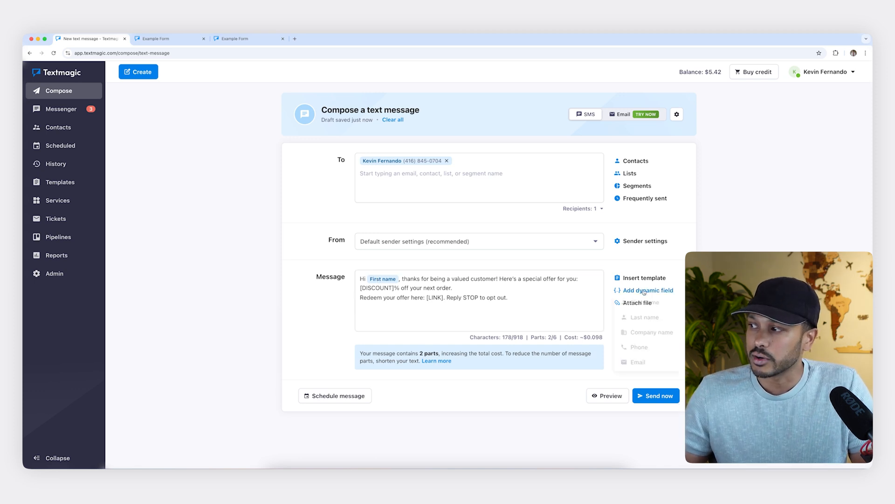
pyautogui.click(647, 290)
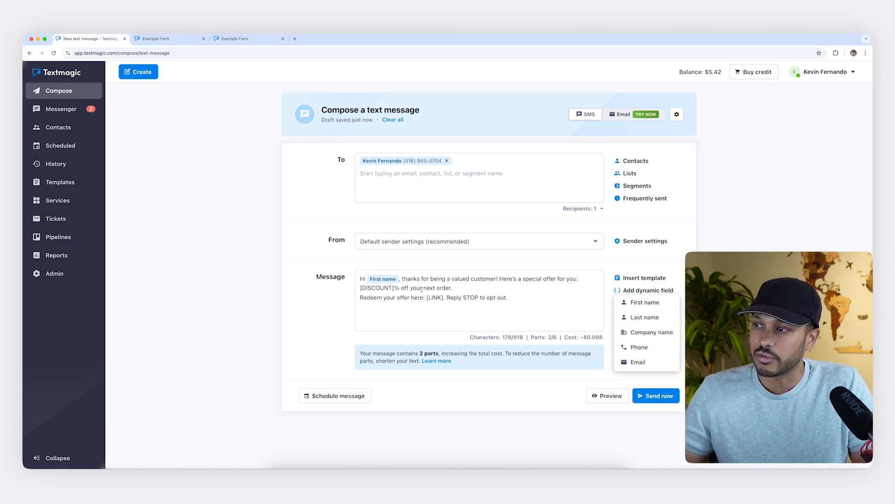
pyautogui.click(434, 291)
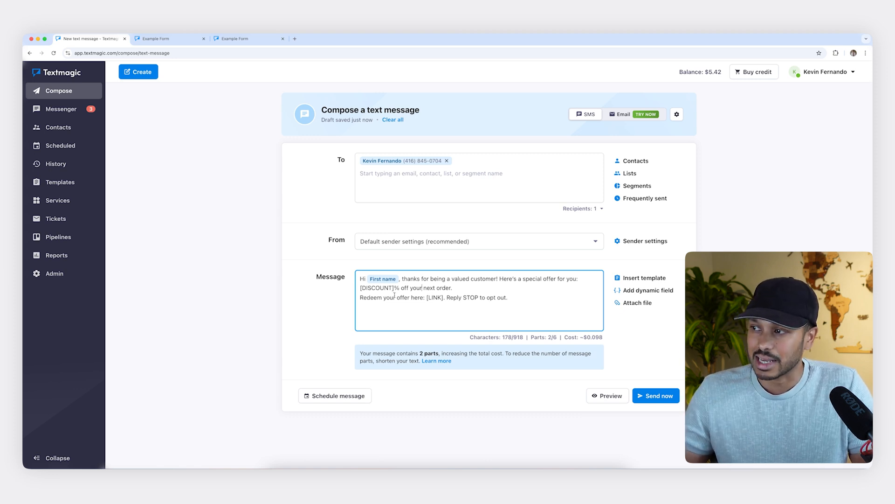
pyautogui.click(607, 396)
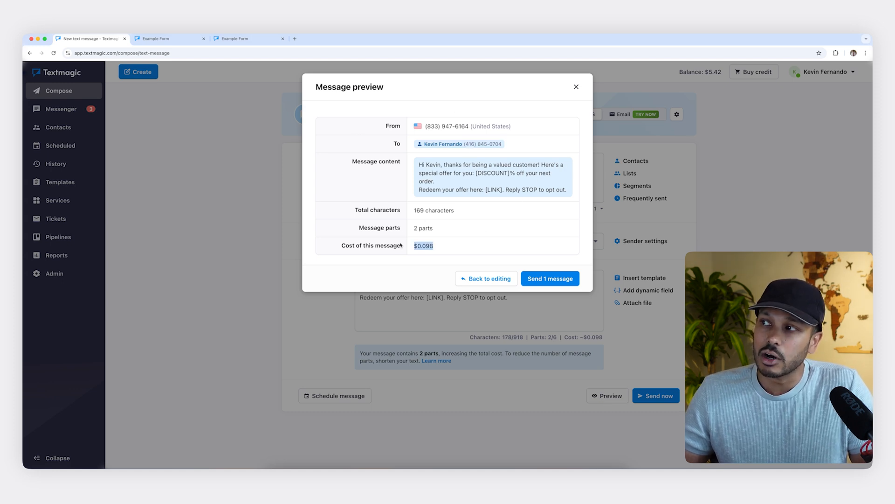
pyautogui.moveTo(551, 279)
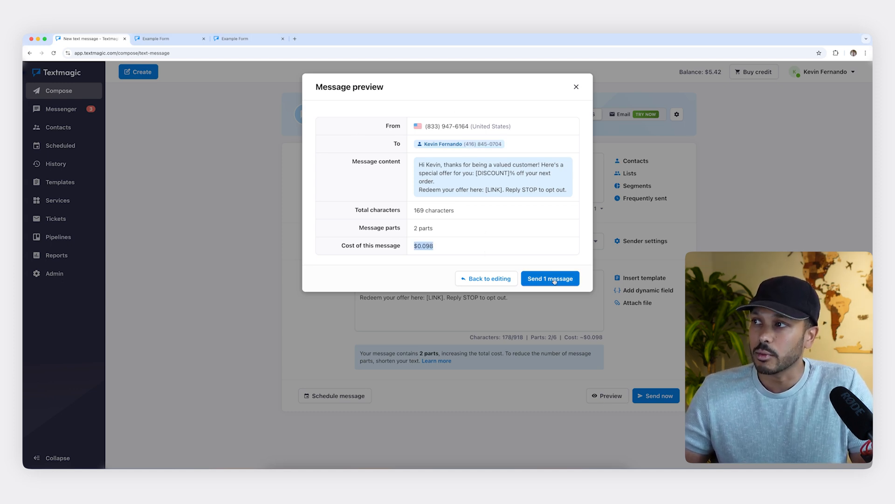
pyautogui.moveTo(520, 131)
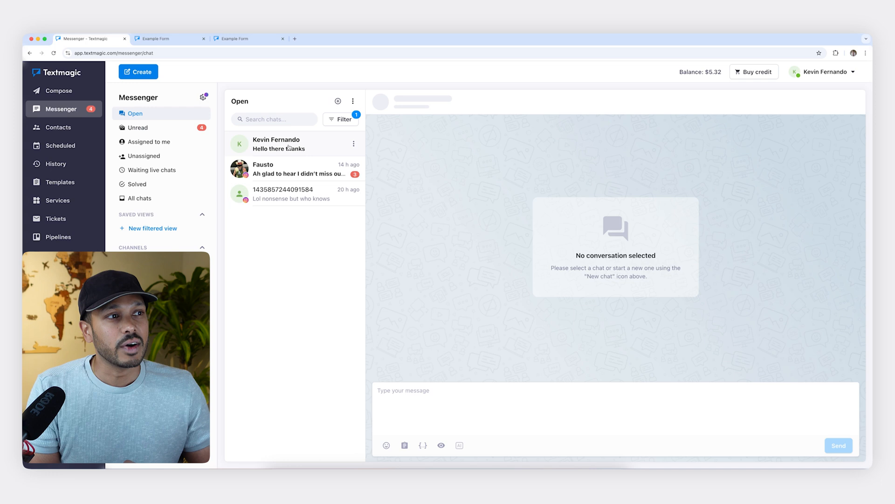
pyautogui.click(276, 144)
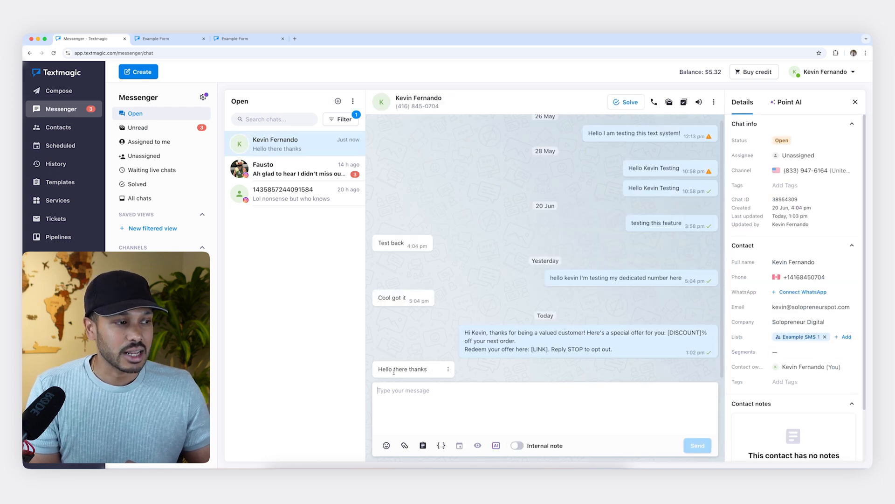
pyautogui.write('you')
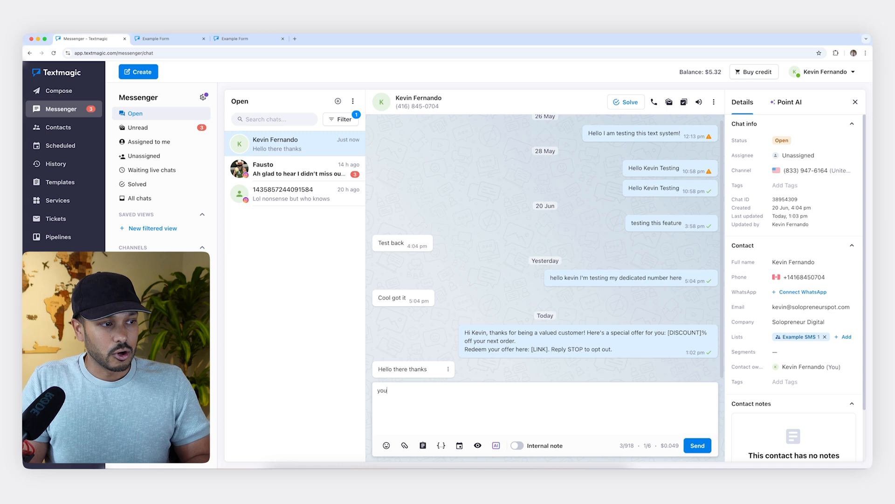
pyautogui.write("'re welcome")
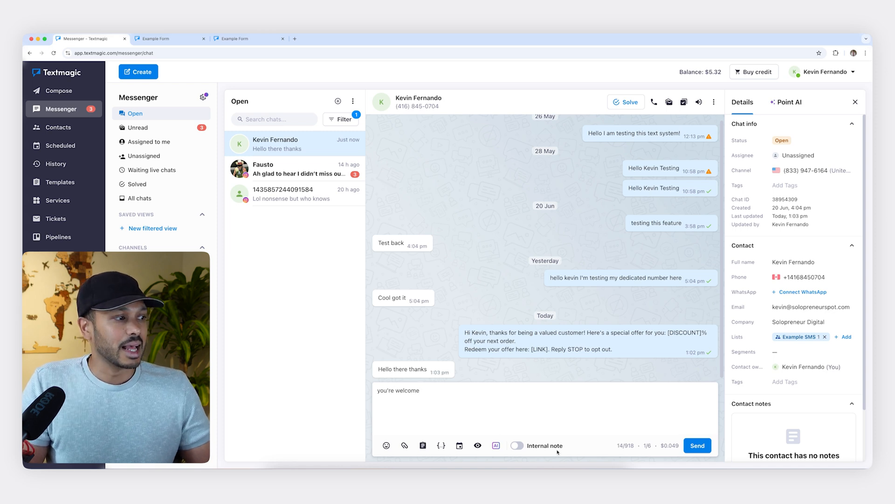
pyautogui.click(698, 446)
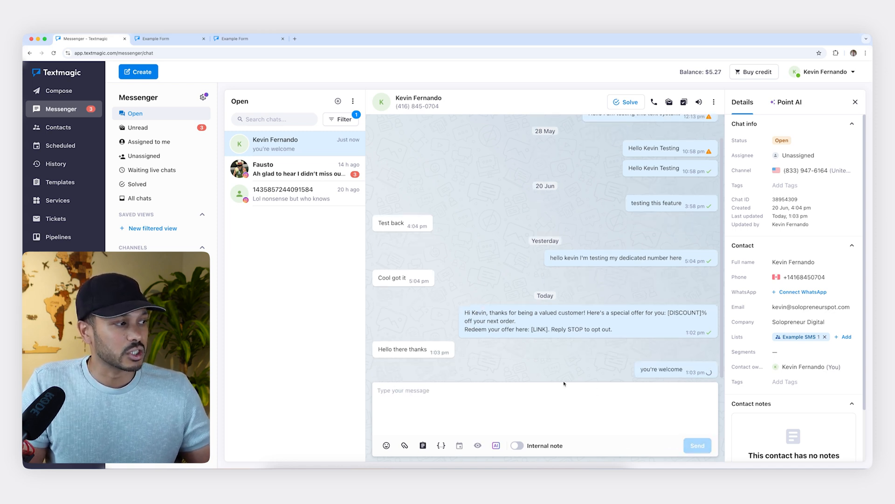
pyautogui.write('sdfsd')
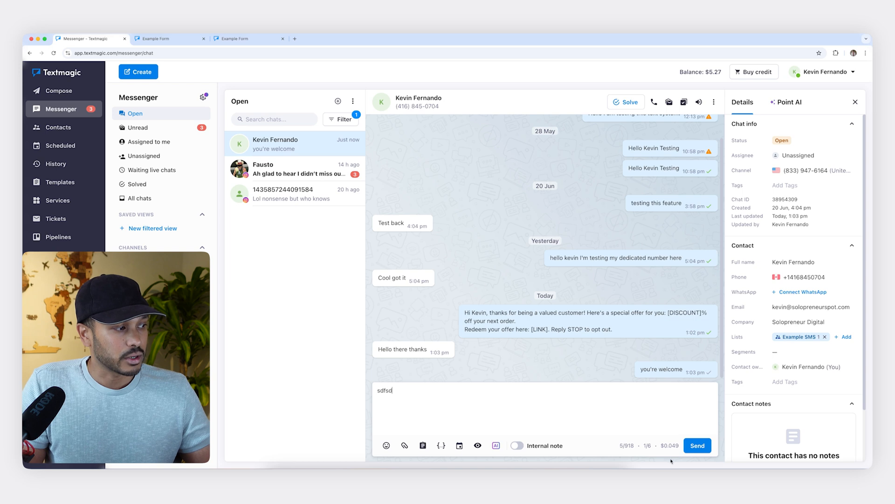
pyautogui.moveTo(670, 446)
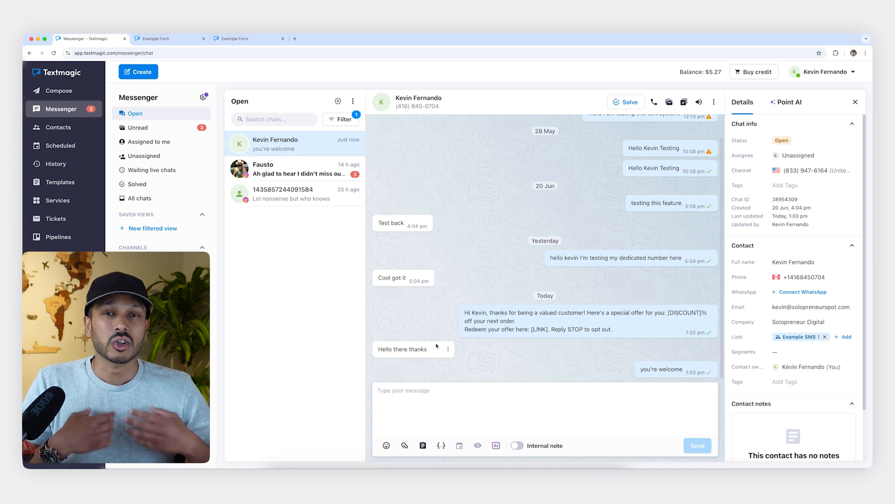
# Step: Browse the Instagram and WhatsApp channels, then the Chat widget settings listing the Example Widget
pyautogui.click(203, 246)
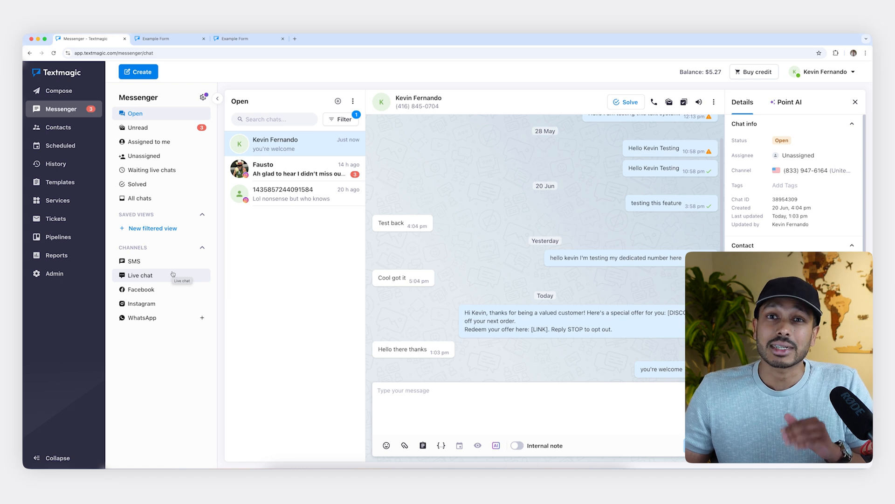
pyautogui.click(141, 303)
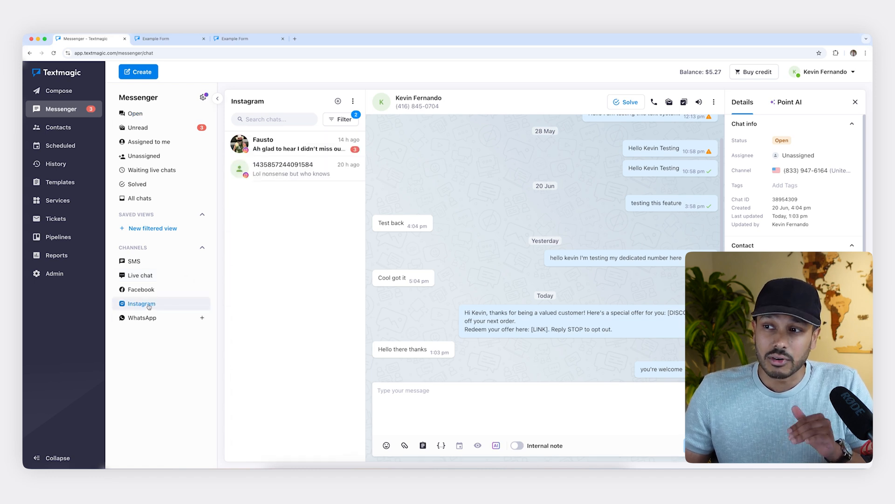
pyautogui.click(139, 289)
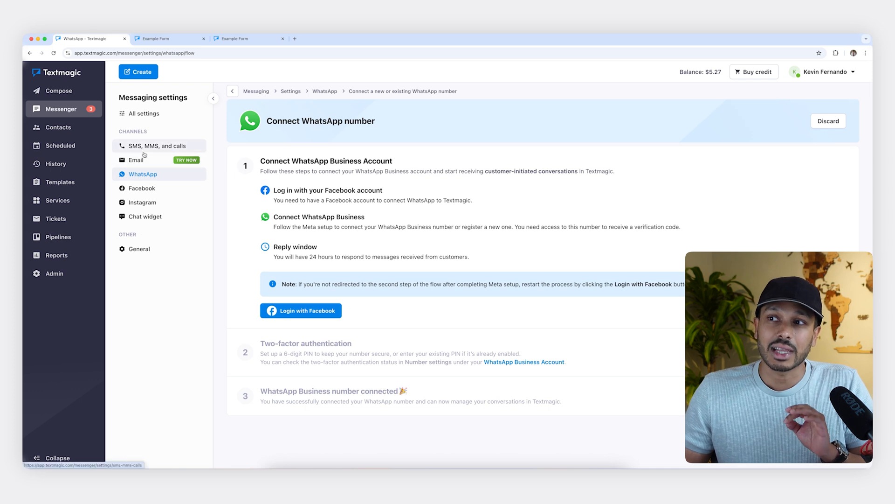
pyautogui.click(145, 215)
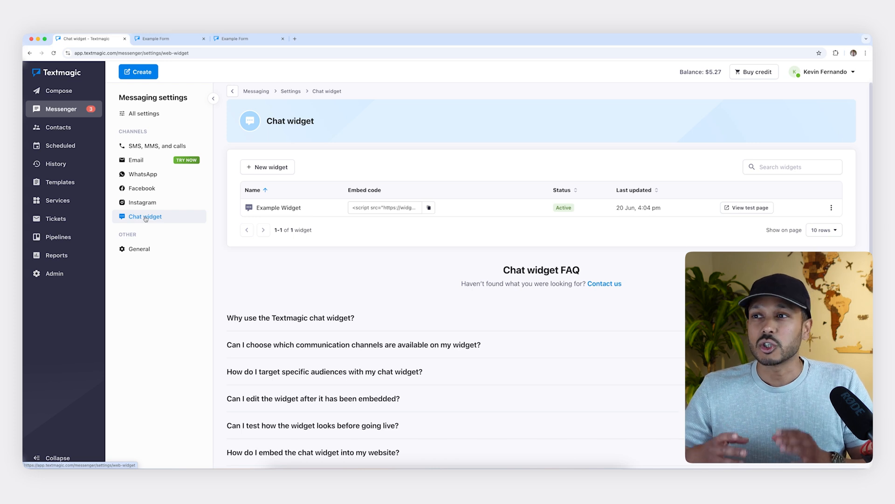
pyautogui.moveTo(142, 174)
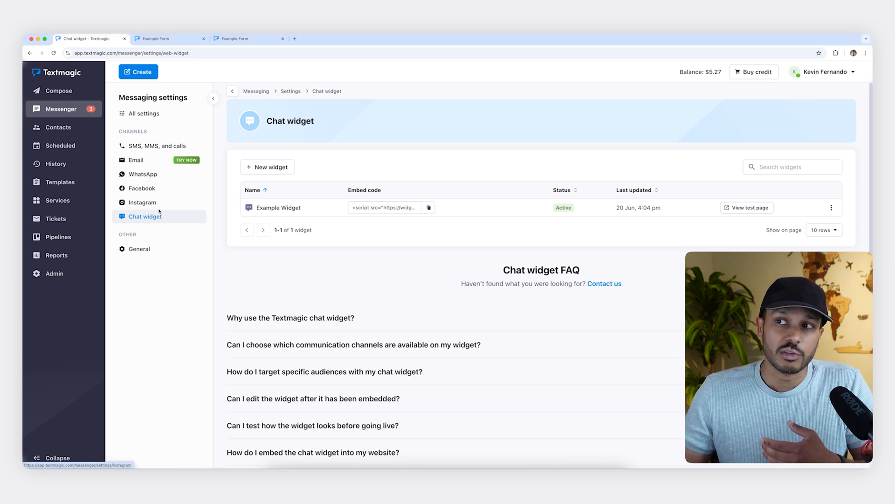
pyautogui.moveTo(141, 187)
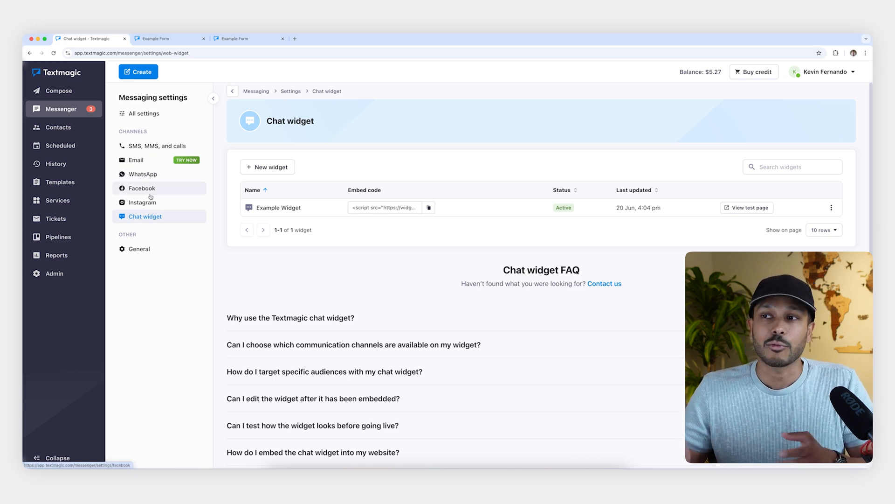
pyautogui.click(56, 164)
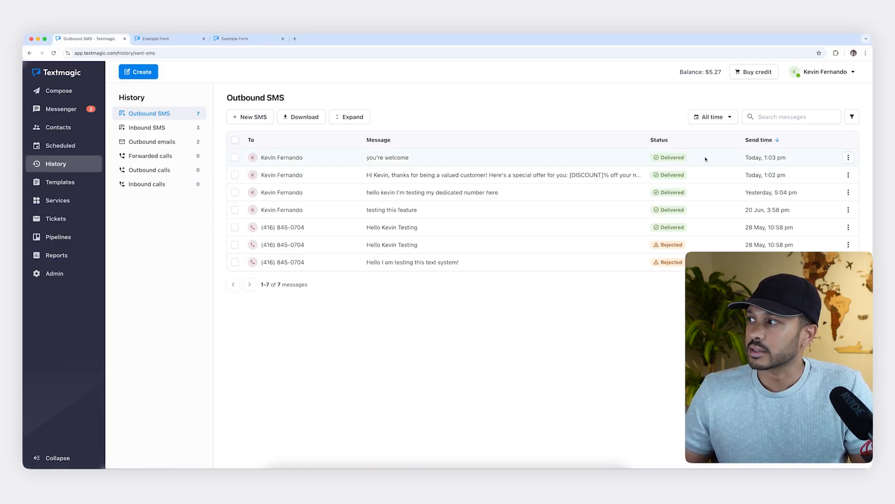
pyautogui.moveTo(670, 157)
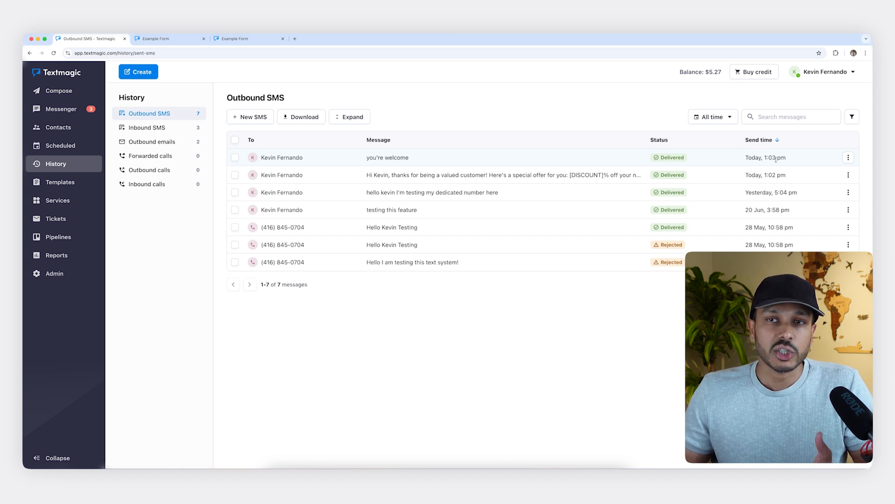
# Step: Show the Outbound SMS history with the delivered offer and reply messages
pyautogui.click(58, 90)
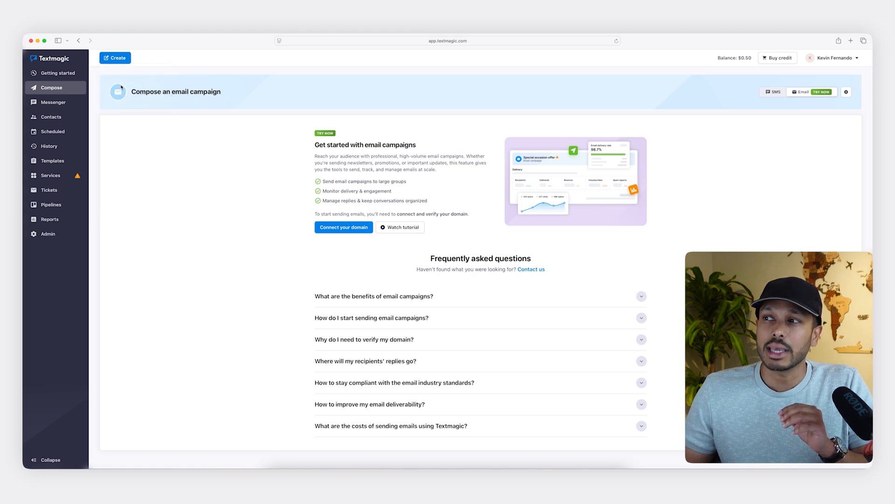
pyautogui.moveTo(183, 218)
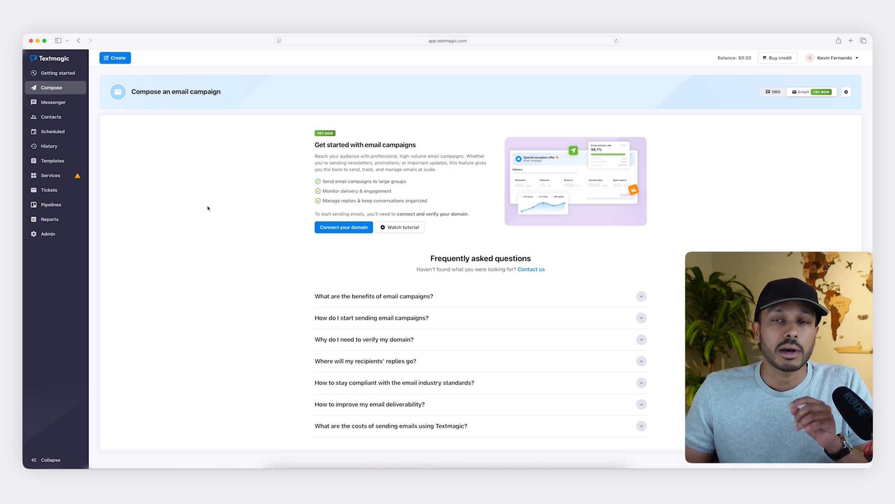
pyautogui.moveTo(230, 229)
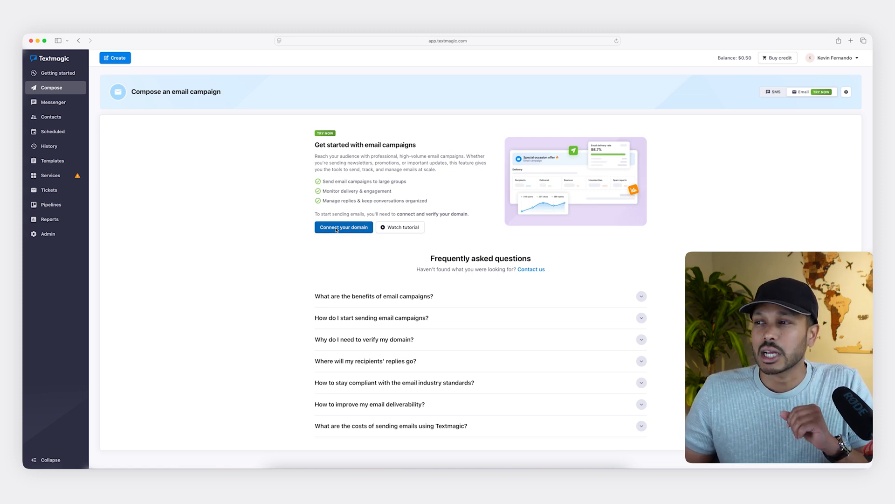
# Step: Begin connecting a sending domain from the Compose email campaign page
pyautogui.click(343, 226)
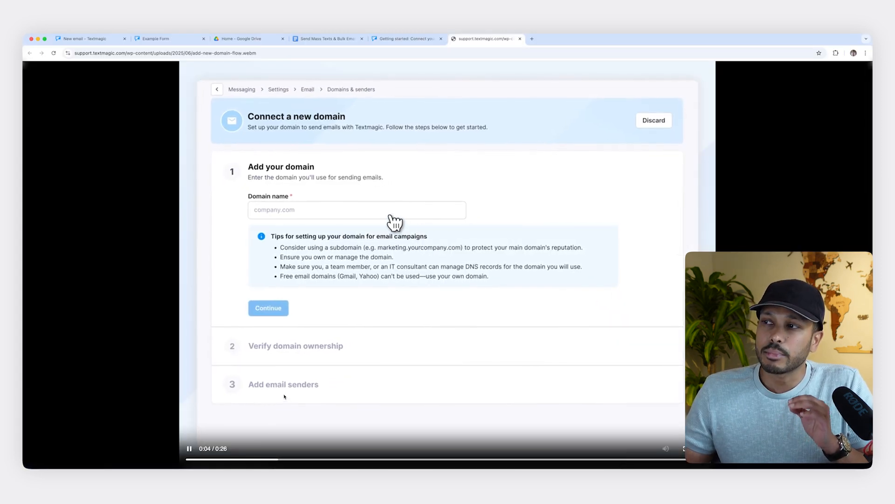
# Step: Add updates.company.com as the sending domain and review its DKIM, Return-Path and DMARC records
pyautogui.write('updates.company.com')
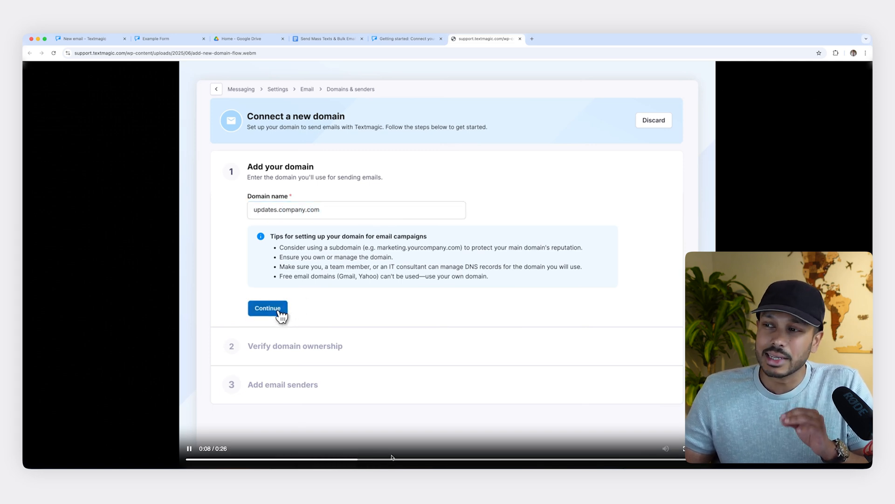
pyautogui.click(267, 308)
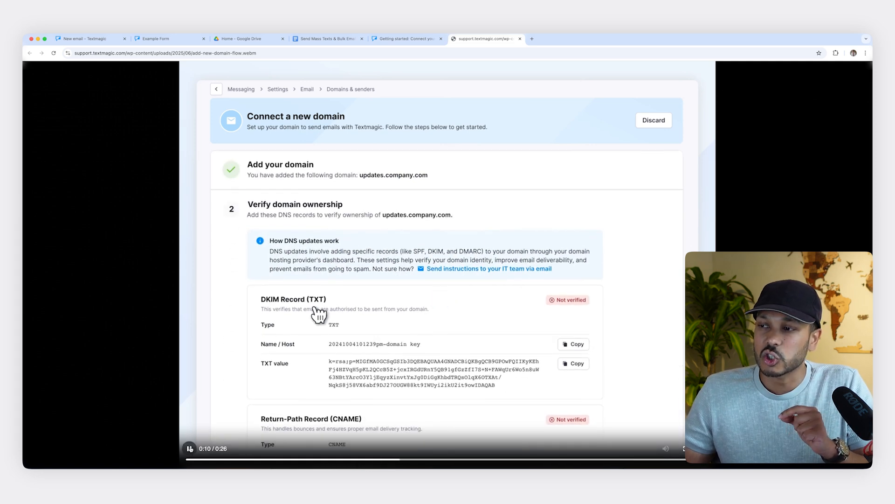
pyautogui.click(189, 448)
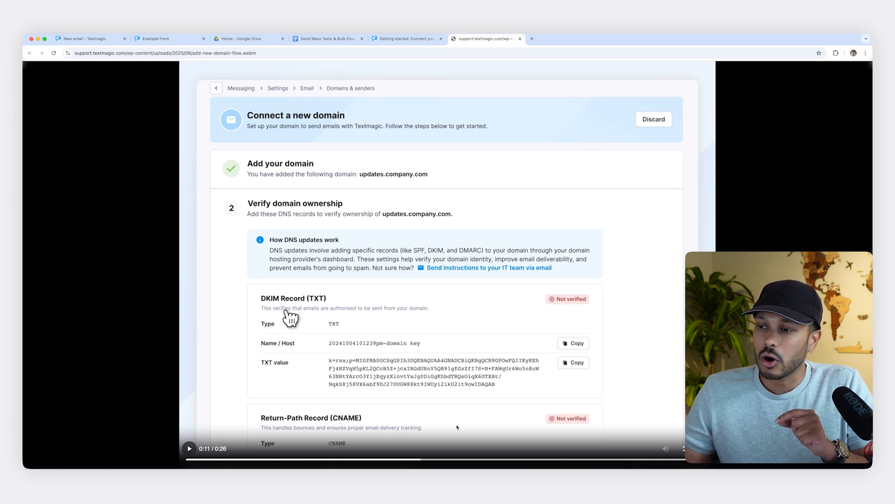
pyautogui.scroll(-3)
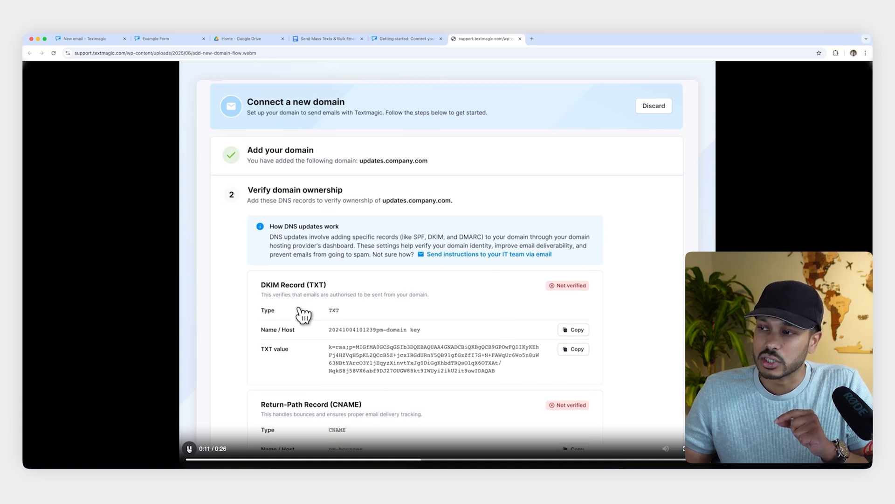
pyautogui.scroll(-3)
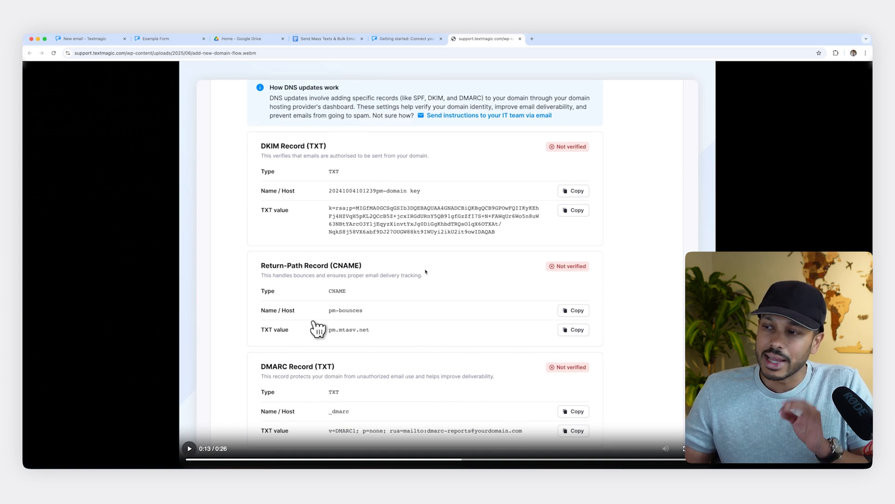
pyautogui.moveTo(585, 190)
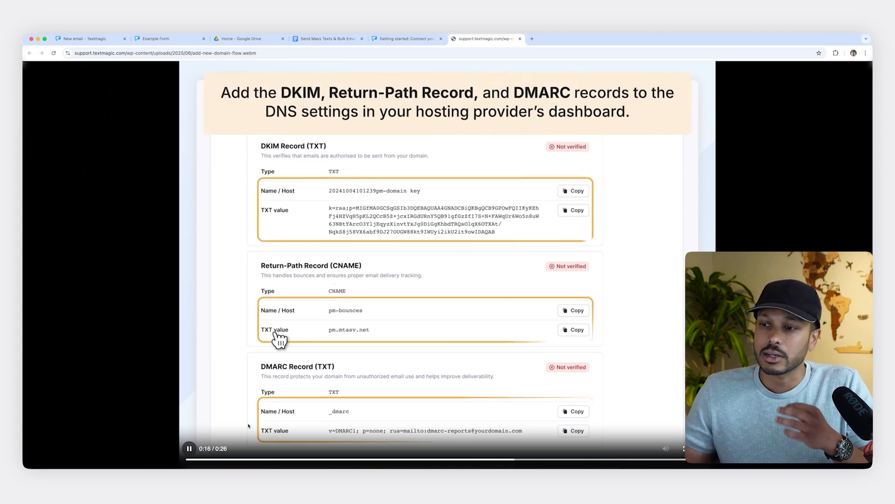
pyautogui.click(189, 448)
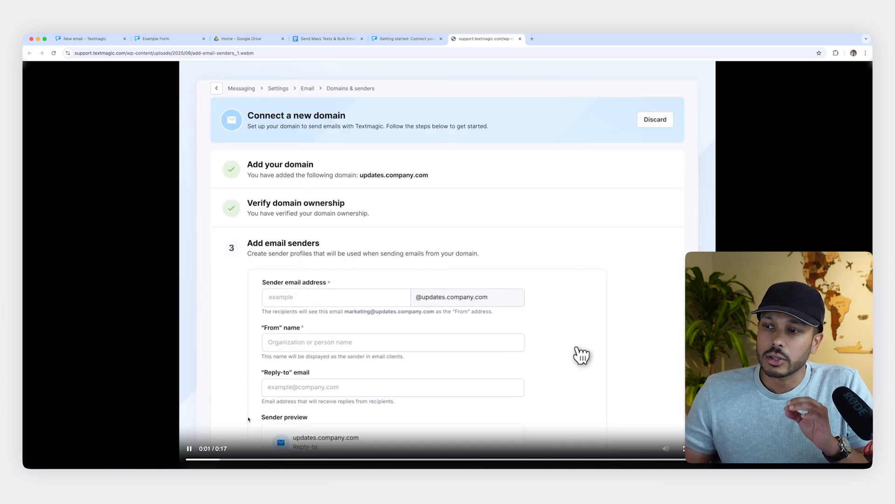
pyautogui.click(336, 296)
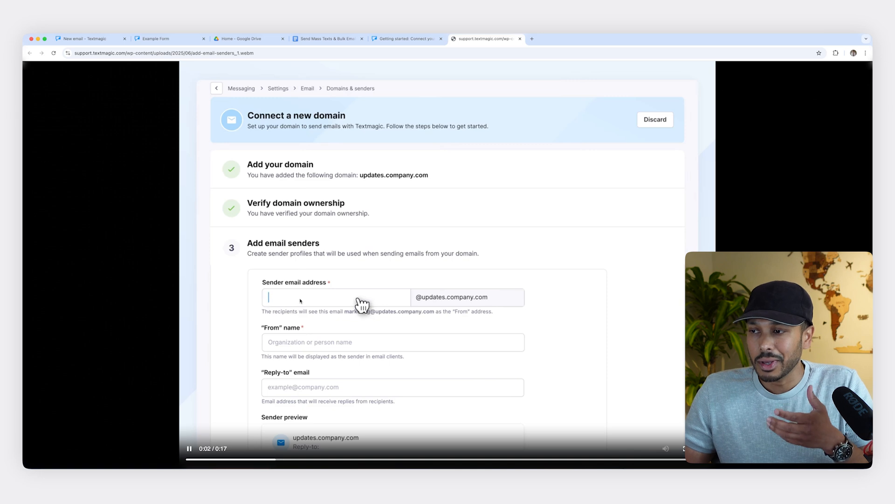
pyautogui.write('sales')
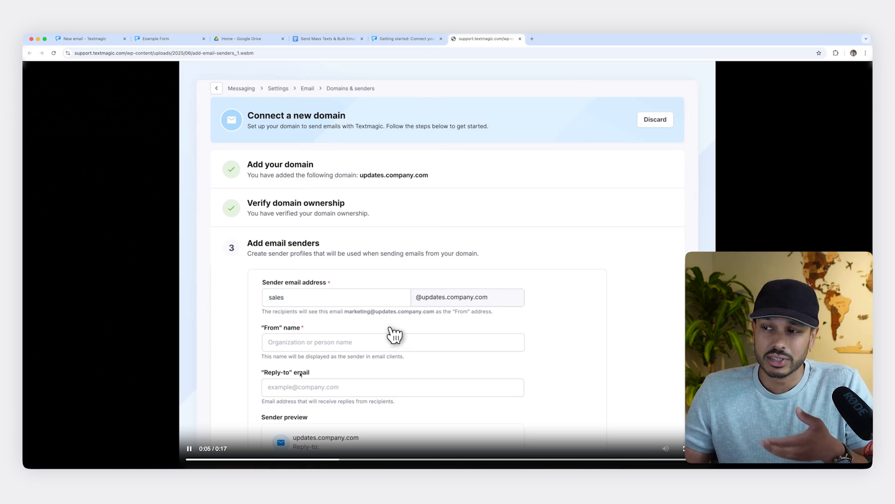
pyautogui.write('Sales team')
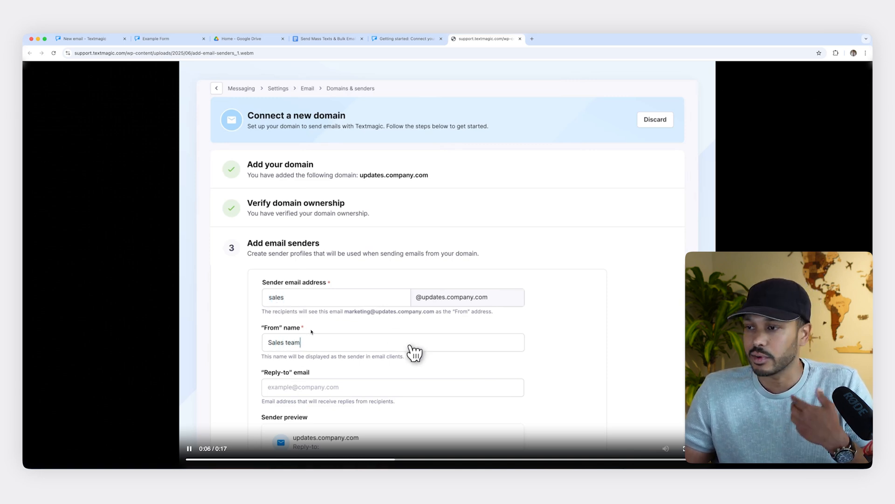
pyautogui.click(393, 386)
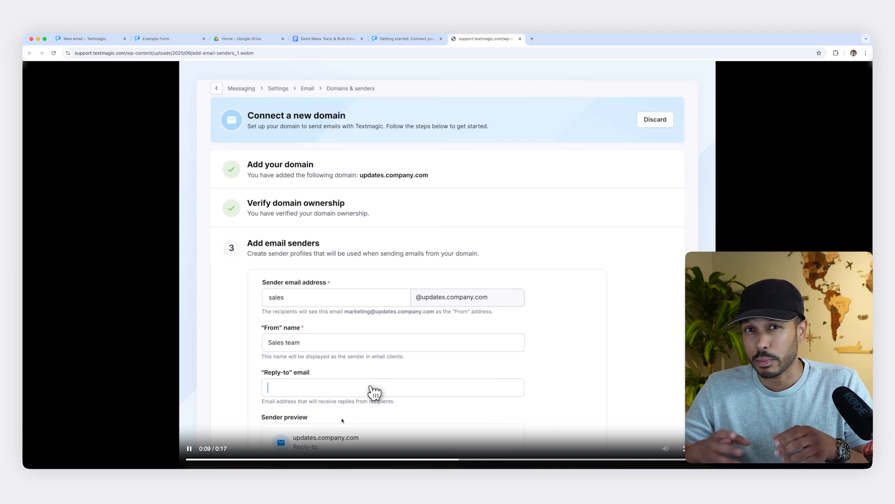
pyautogui.write('support@updates.company.com')
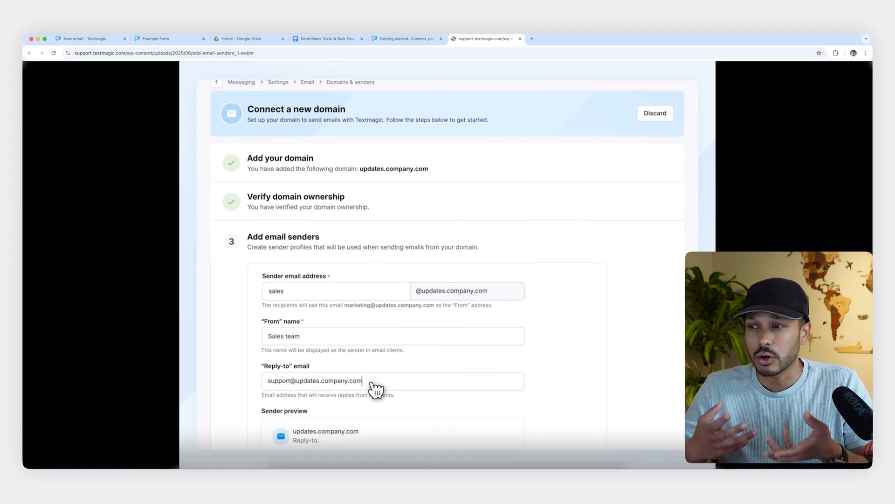
pyautogui.scroll(-3)
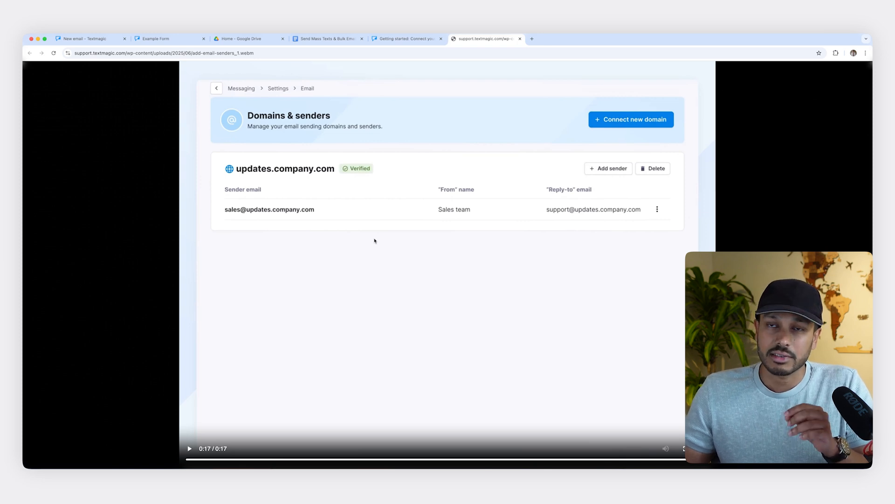
pyautogui.moveTo(126, 242)
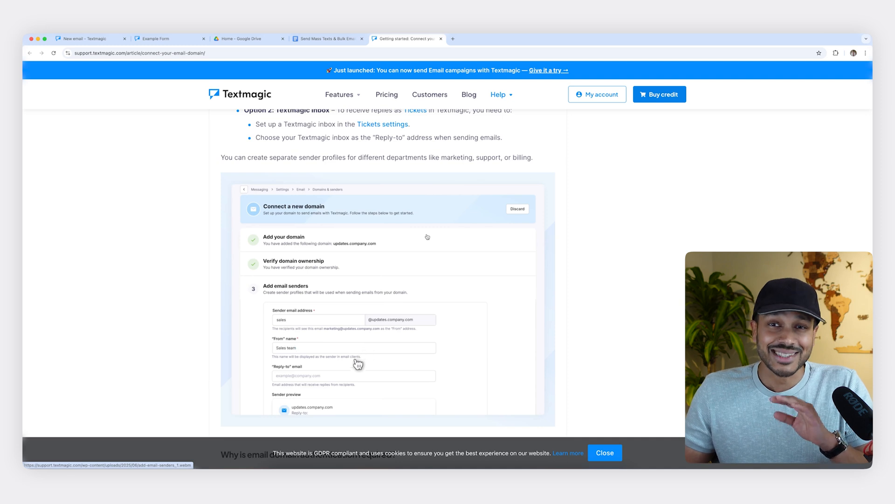
# Step: Return to the 'Getting started: Connect your email domain' article, entering support@updates
pyautogui.write('support@updates.')
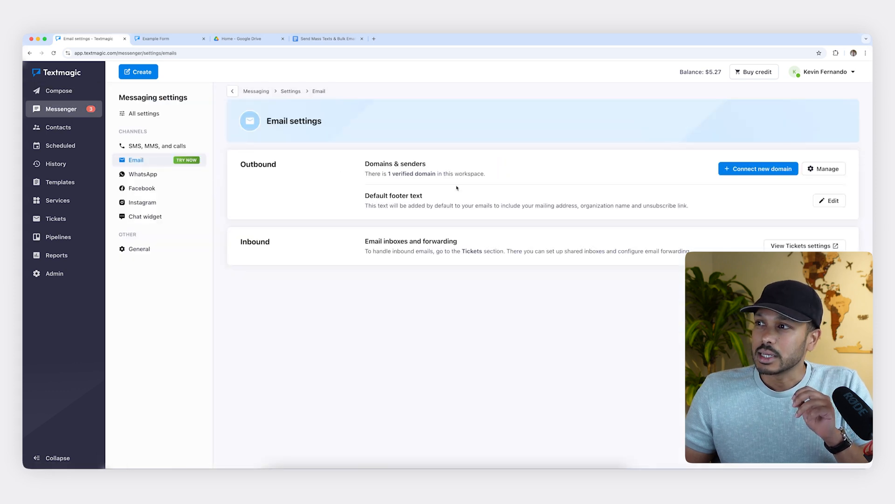
# Step: Review the default footer text unchanged, then create a new email campaign
pyautogui.click(829, 201)
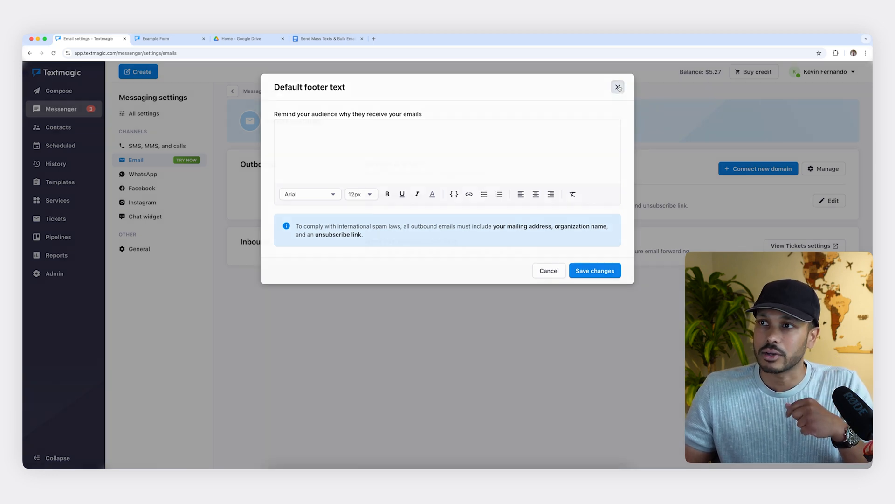
pyautogui.click(138, 72)
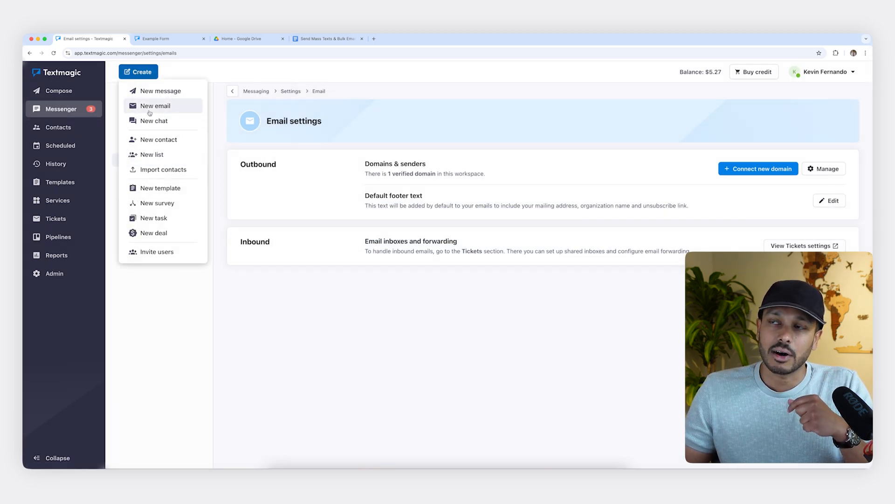
pyautogui.click(155, 105)
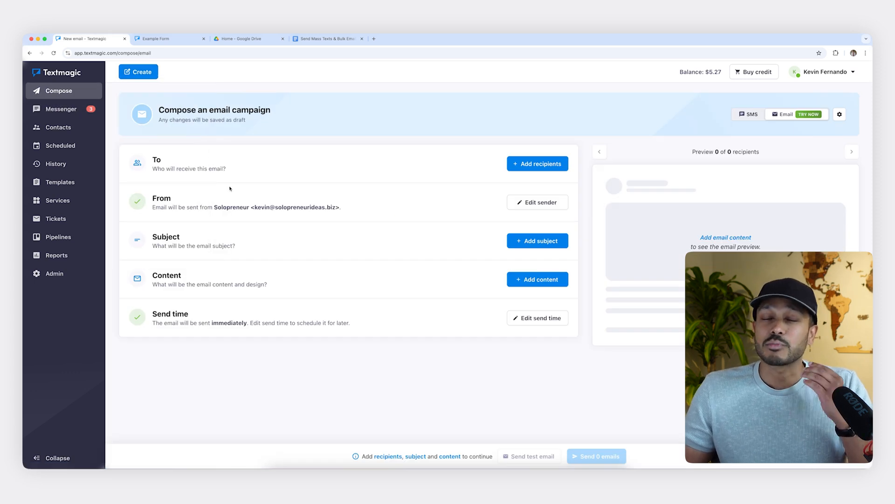
pyautogui.moveTo(236, 191)
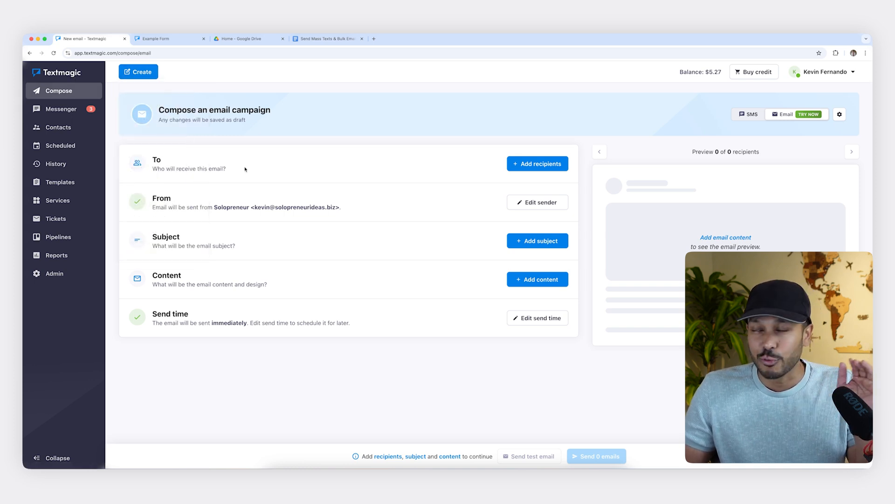
# Step: Address the campaign to the Example SMS 1 list and bring up the subject and preheader fields
pyautogui.click(537, 164)
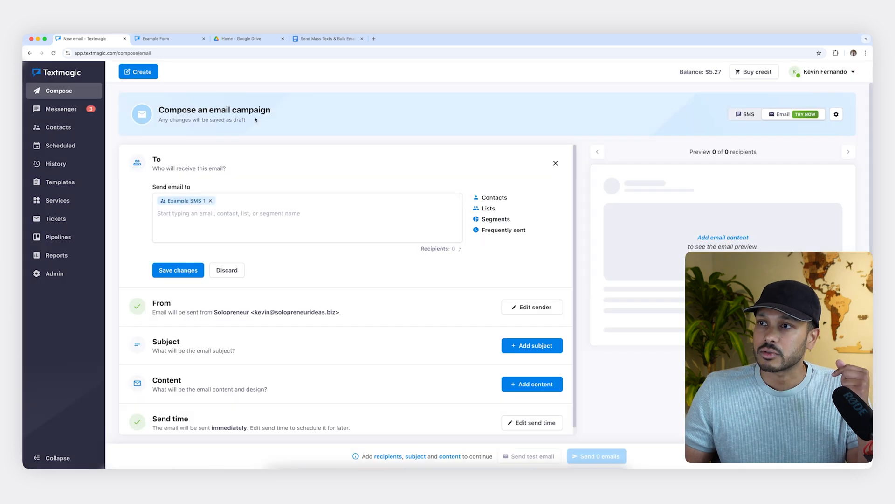
pyautogui.click(177, 270)
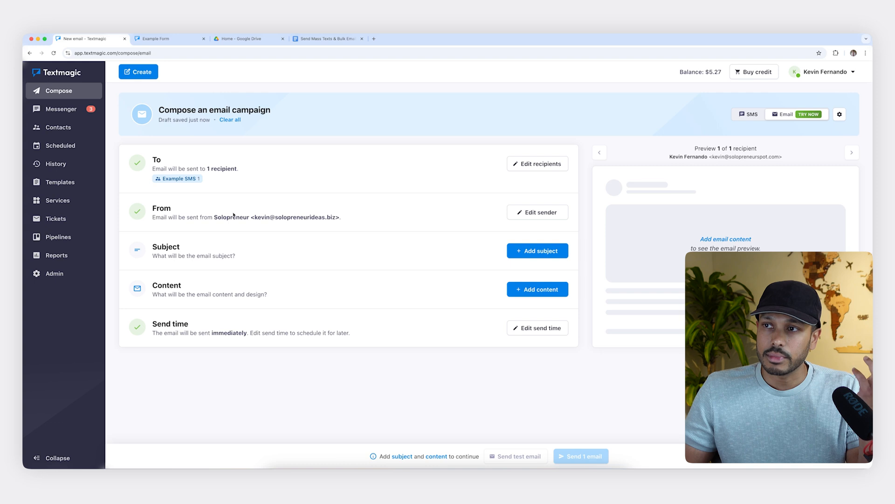
pyautogui.moveTo(111, 284)
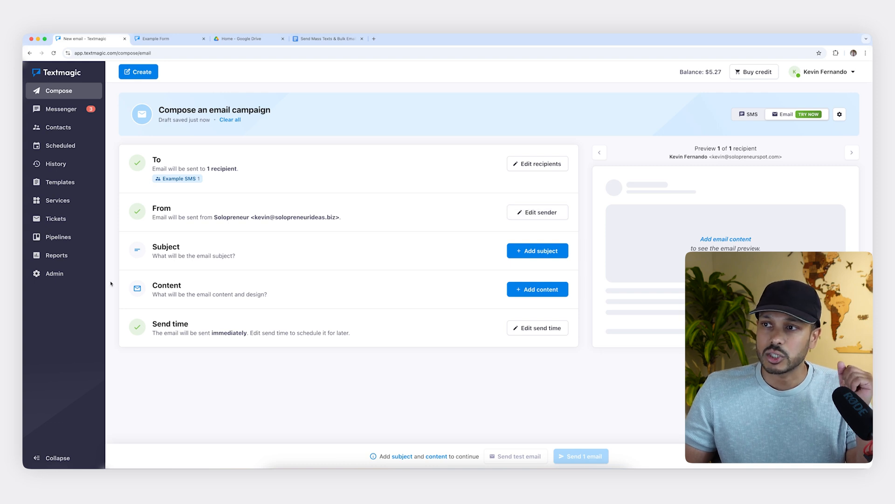
pyautogui.click(537, 250)
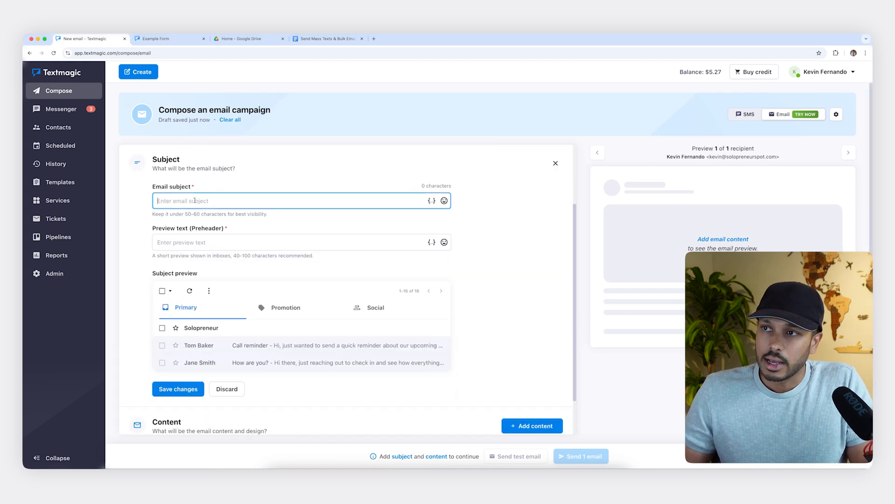
# Step: Enter the email subject "Hi kevin I wanted to send you this"
pyautogui.click(432, 200)
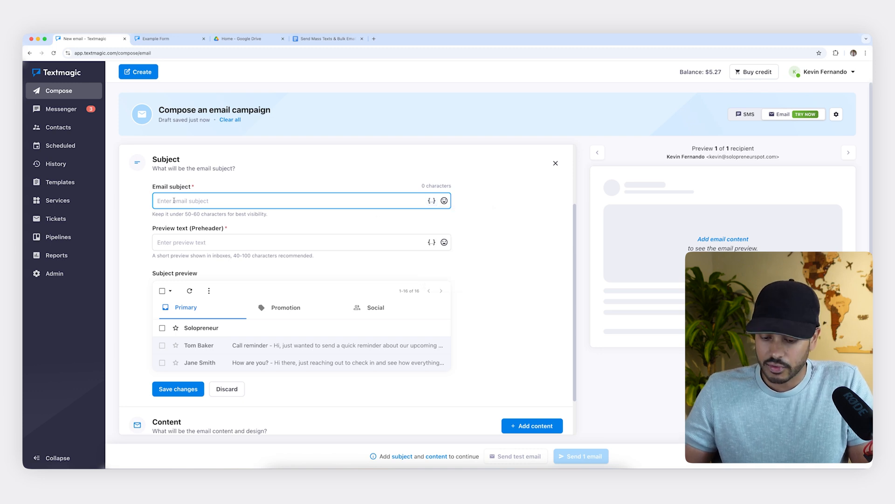
pyautogui.write('Hi kevin')
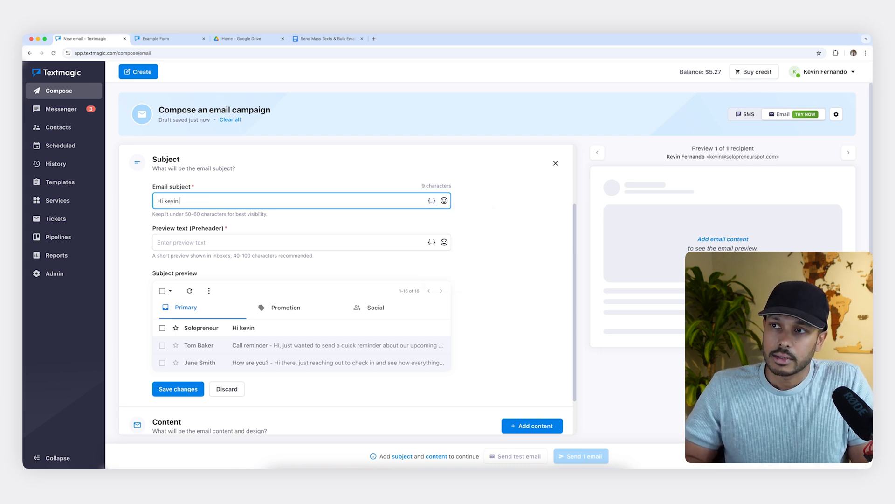
pyautogui.write('I wa')
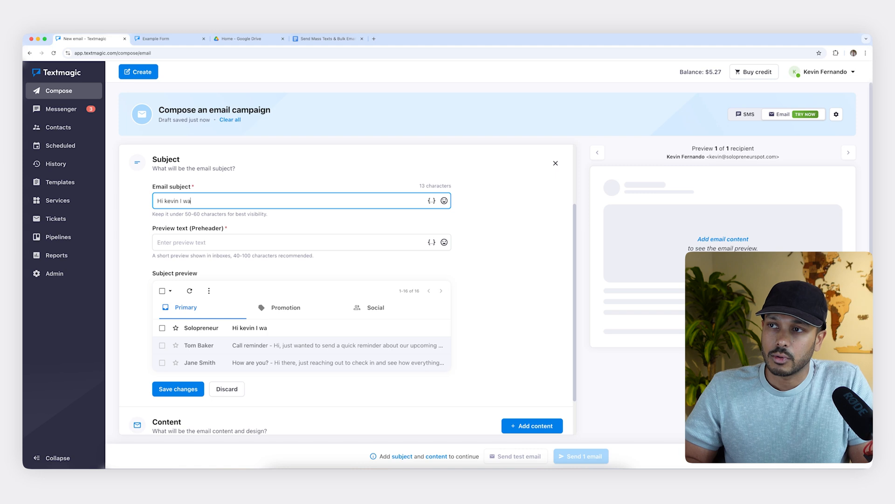
pyautogui.write('nted to send you thin')
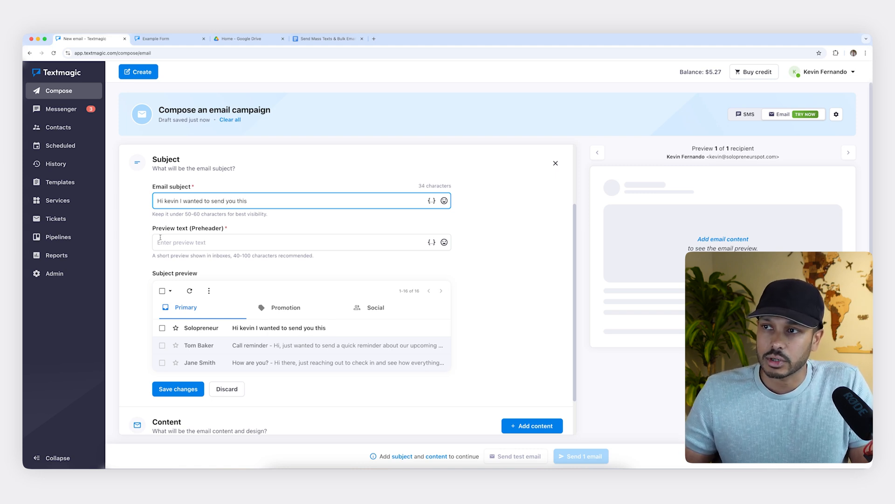
# Step: Enter the preheader "Check this out" and save the subject and preheader changes
pyautogui.click(285, 242)
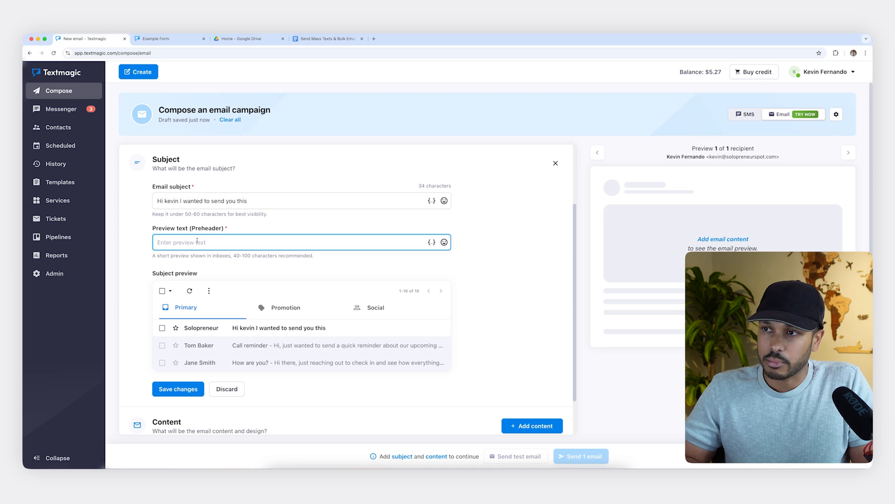
pyautogui.write('Check this ou')
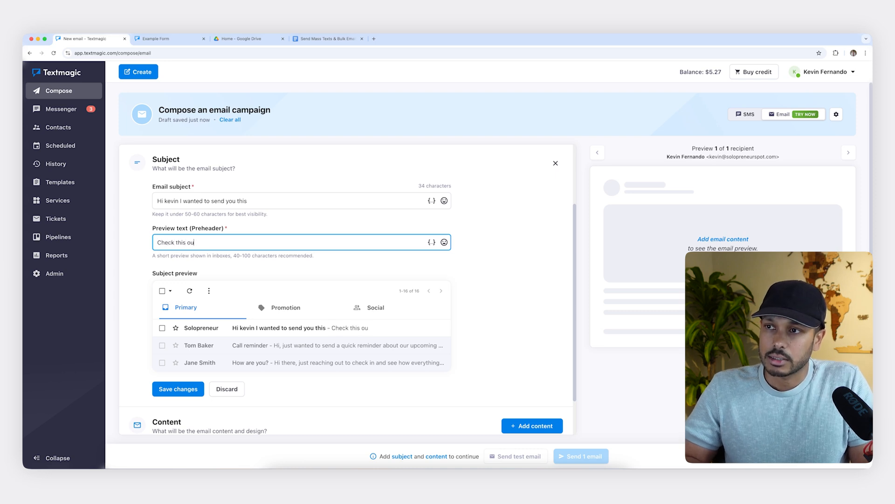
pyautogui.write('t')
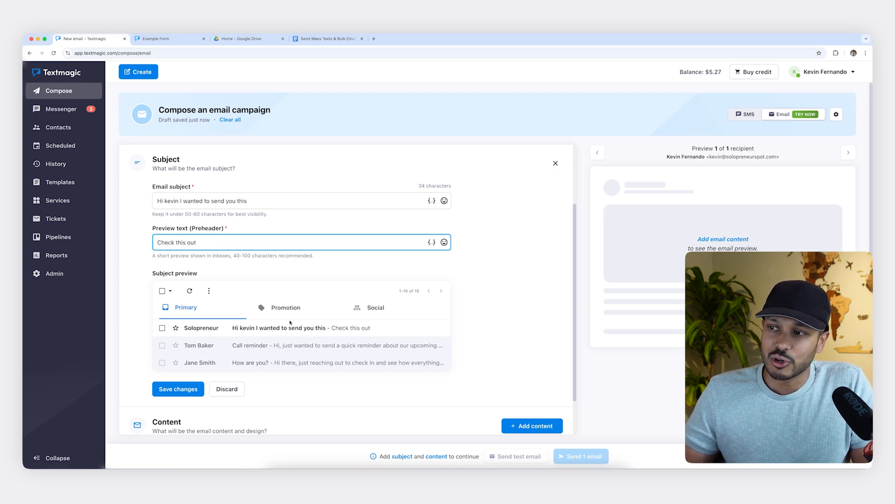
pyautogui.moveTo(257, 327)
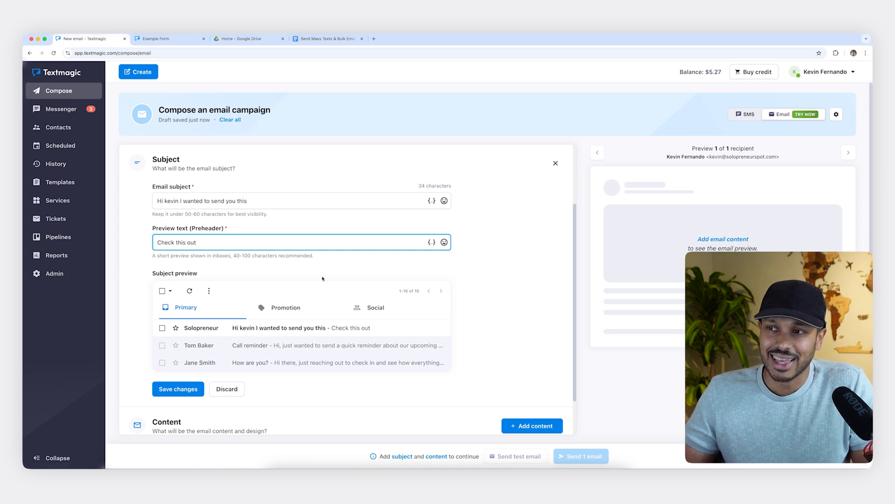
pyautogui.scroll(-3)
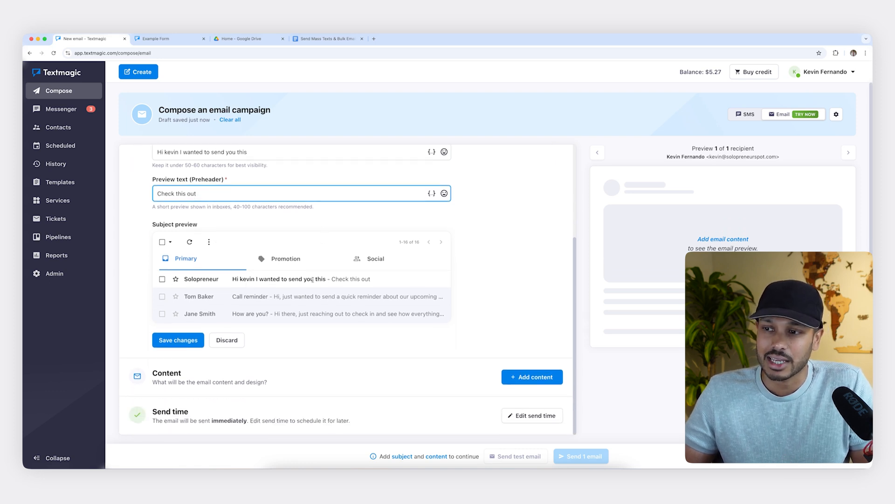
pyautogui.click(177, 340)
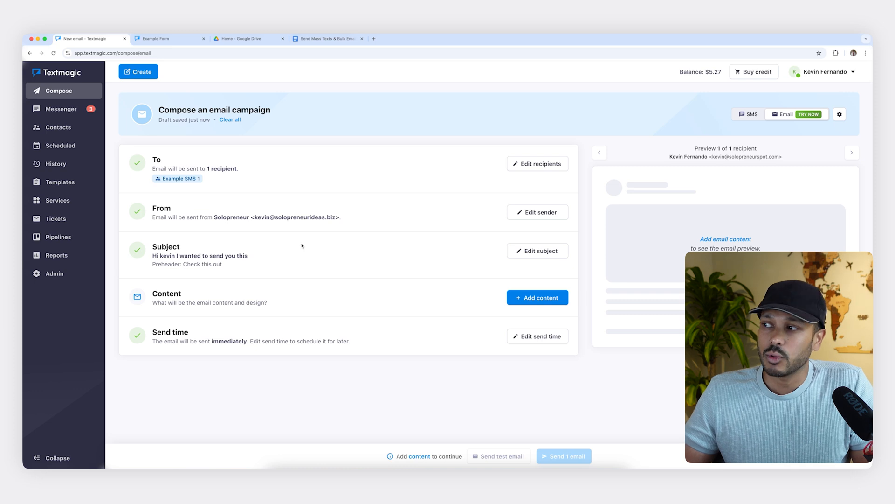
pyautogui.click(537, 297)
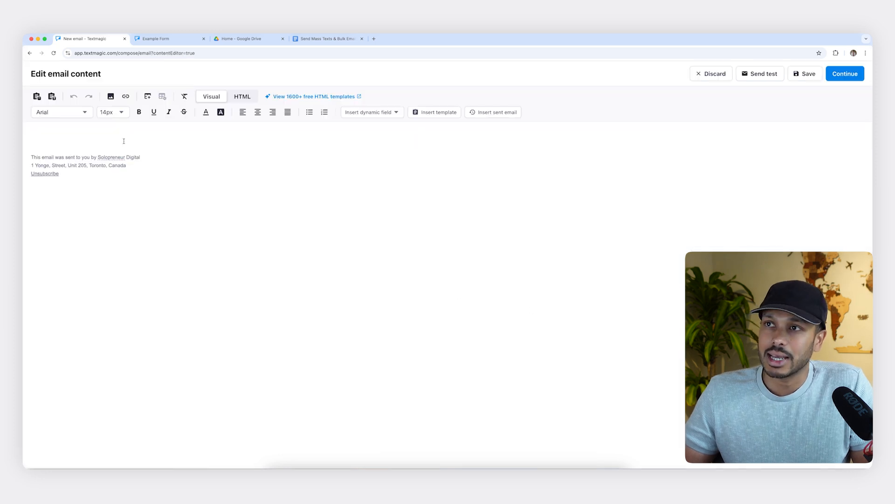
# Step: Insert the Loyalty & retention template as the email body content
pyautogui.click(83, 131)
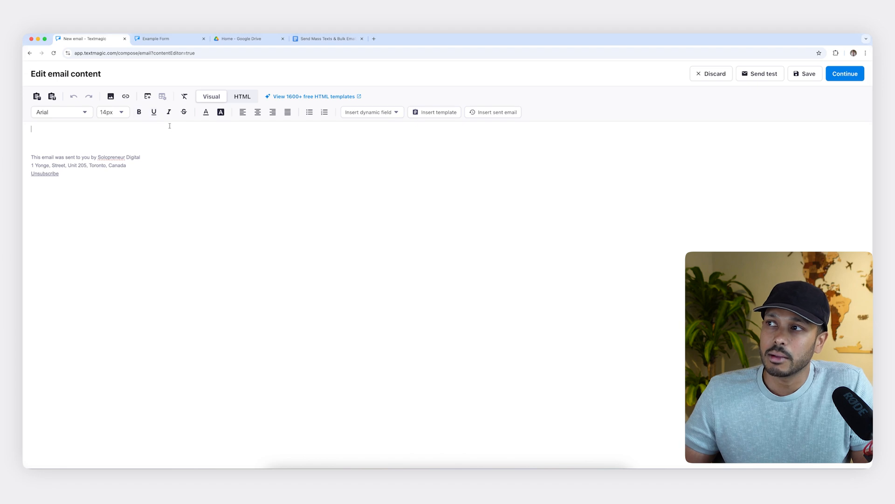
pyautogui.click(242, 96)
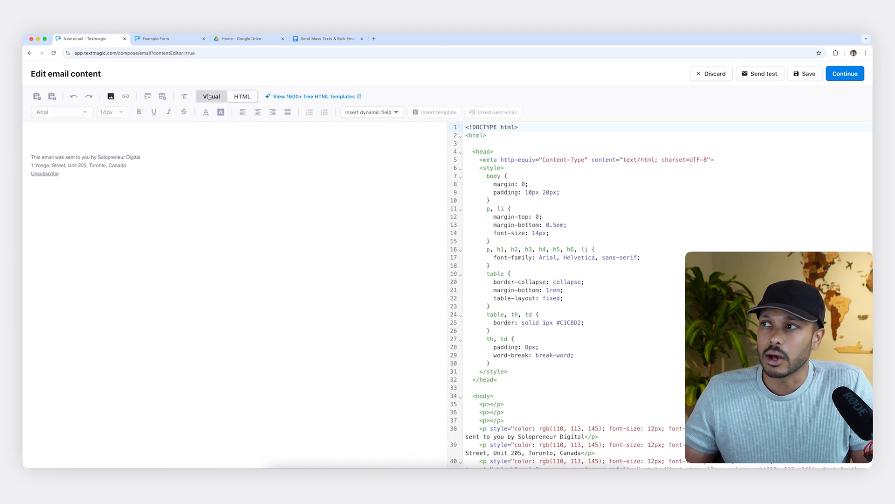
pyautogui.click(434, 112)
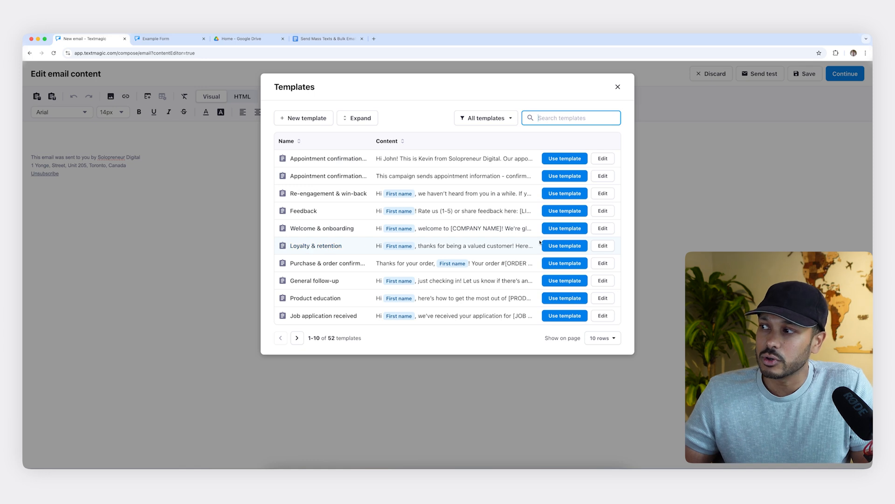
pyautogui.click(563, 245)
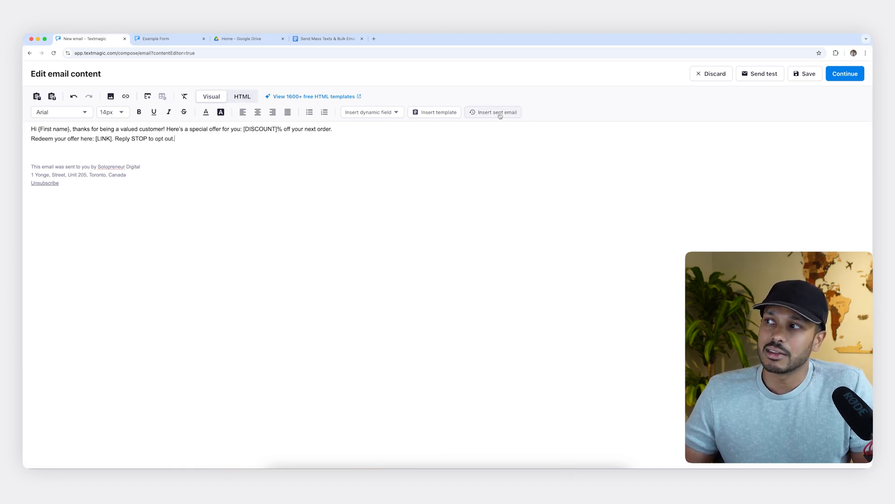
# Step: Review the saved templates list again and close it without changing the content
pyautogui.click(437, 111)
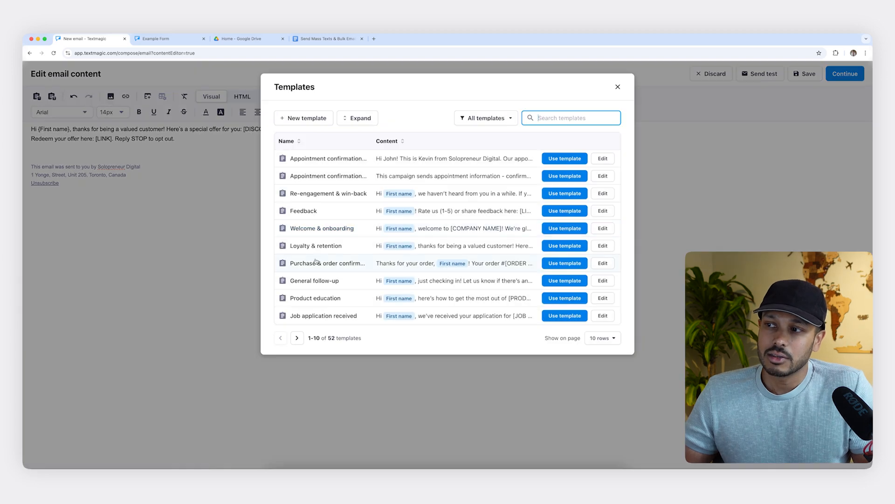
pyautogui.click(601, 159)
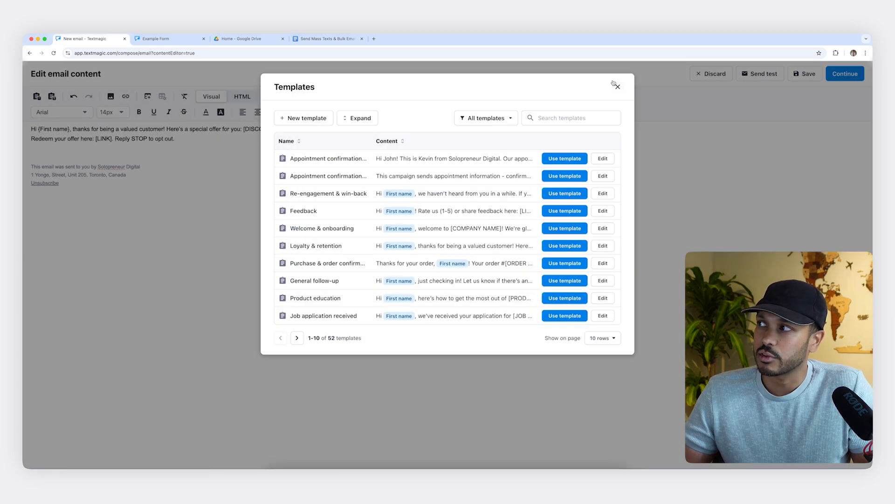
pyautogui.click(616, 86)
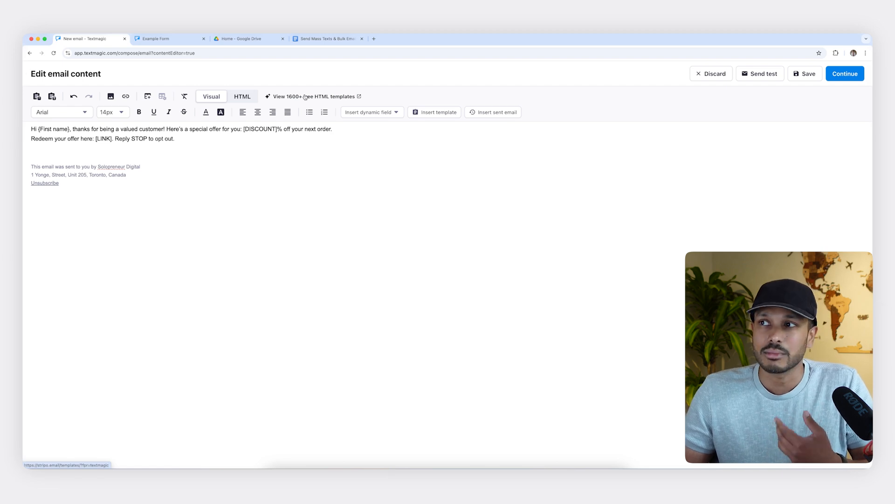
pyautogui.moveTo(324, 122)
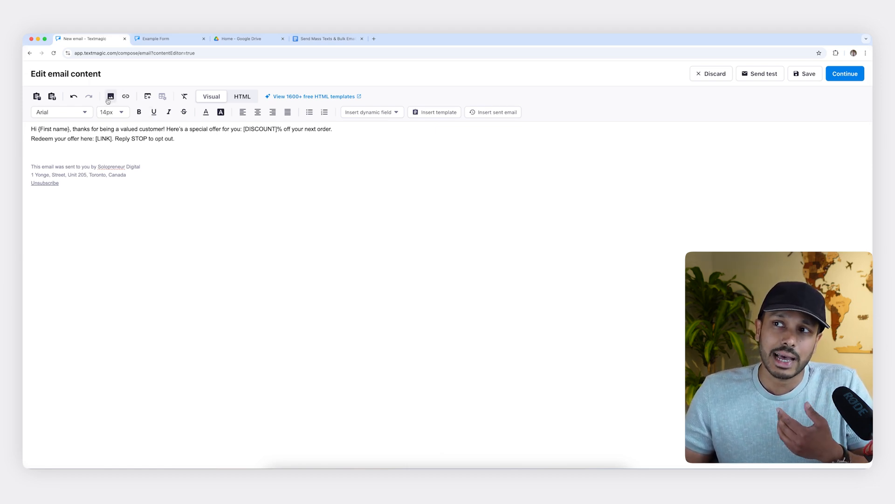
# Step: Skip adding an image and save the email content with the loyalty offer body
pyautogui.click(110, 96)
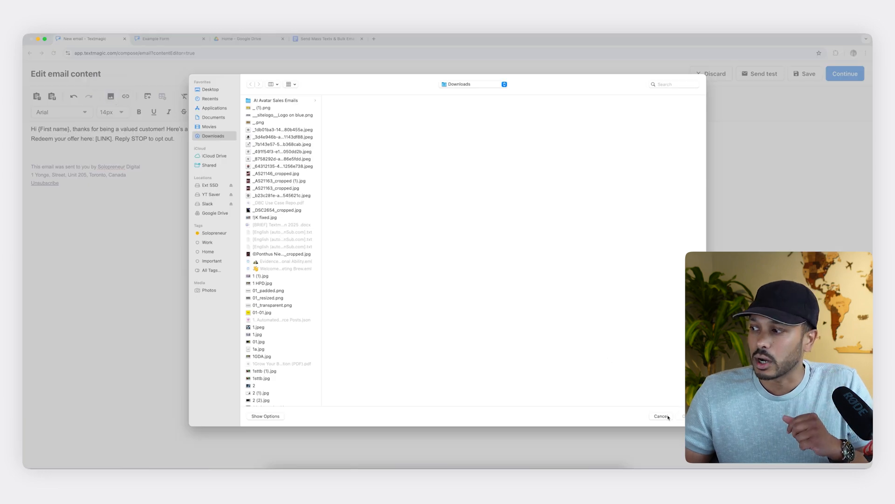
pyautogui.click(661, 416)
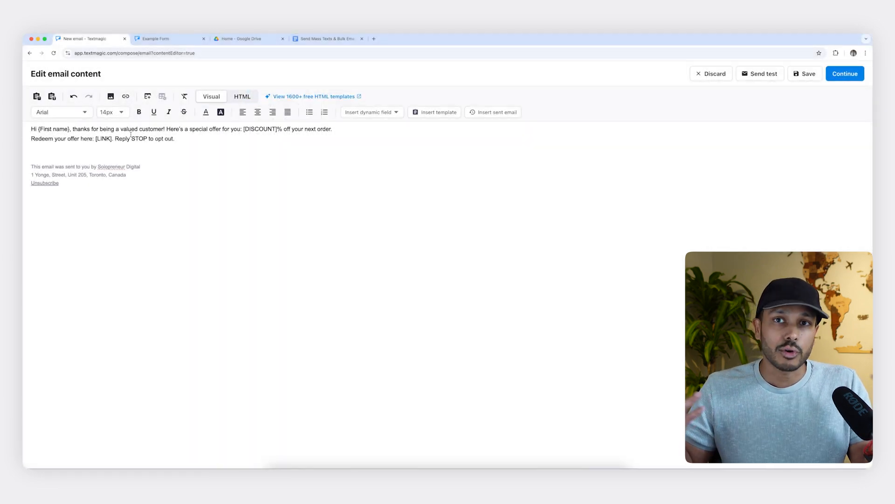
pyautogui.click(805, 72)
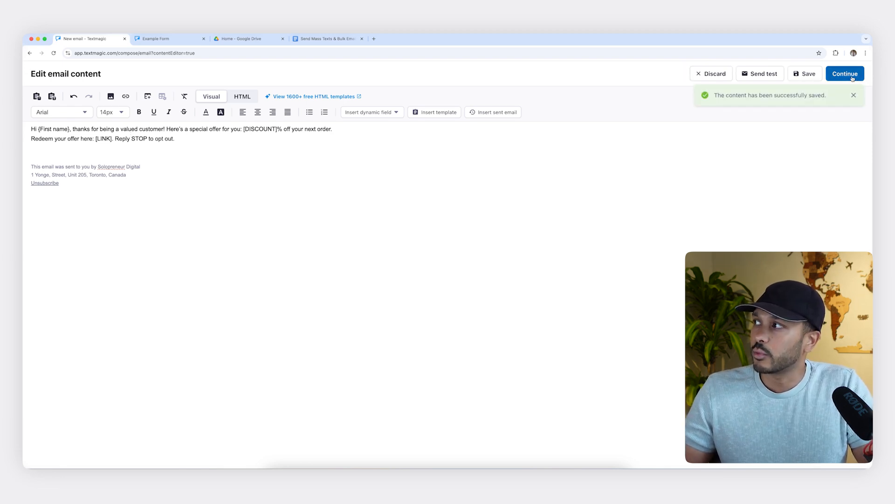
# Step: Keep the Send now time, send the 1-email campaign and dismiss the sending notification
pyautogui.click(845, 74)
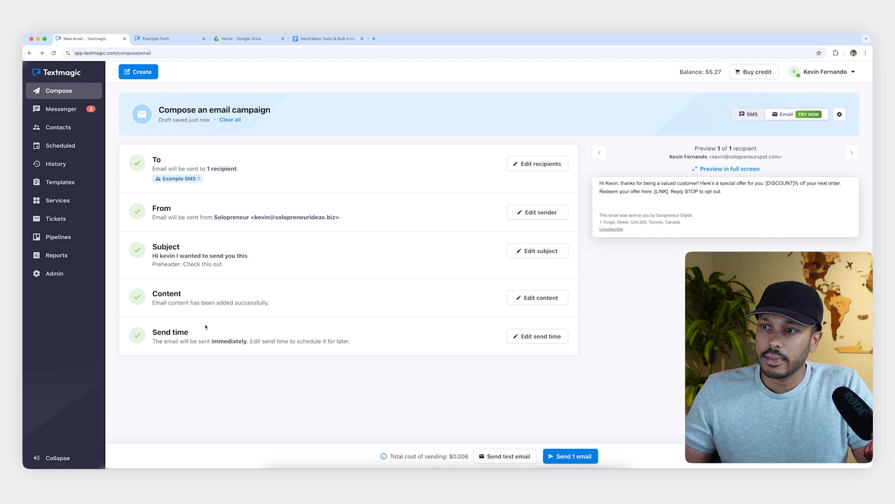
pyautogui.click(538, 335)
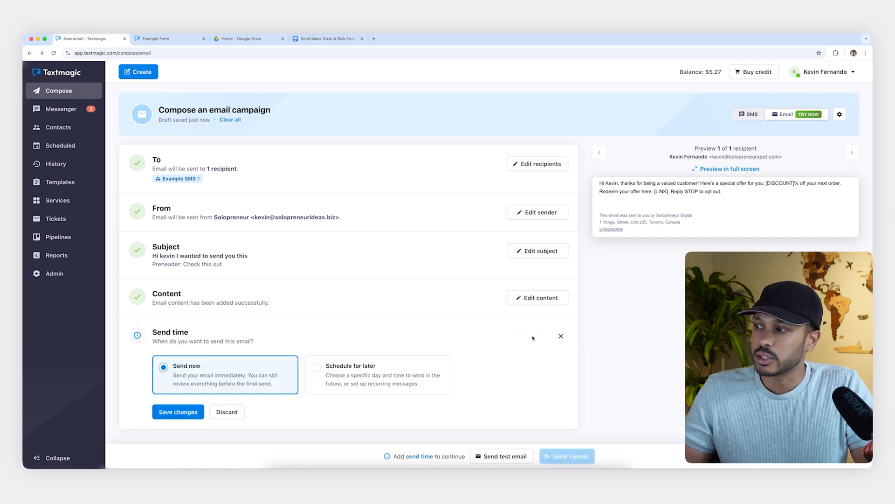
pyautogui.moveTo(377, 379)
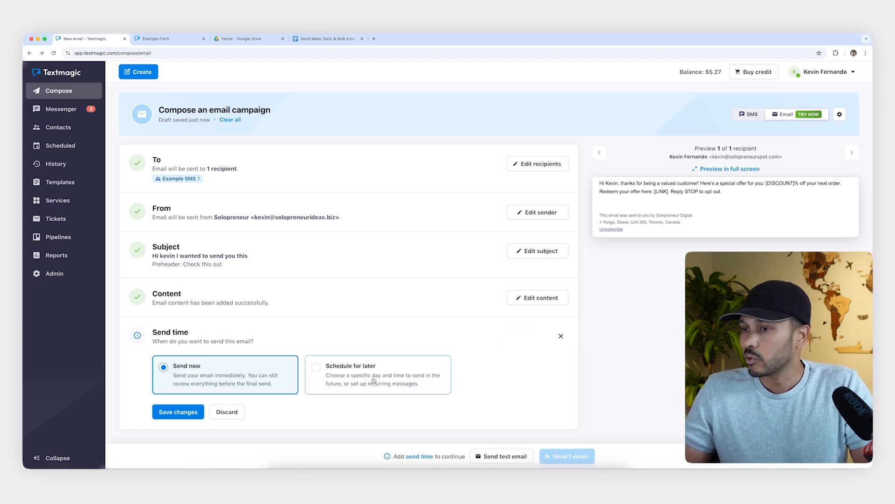
pyautogui.click(177, 411)
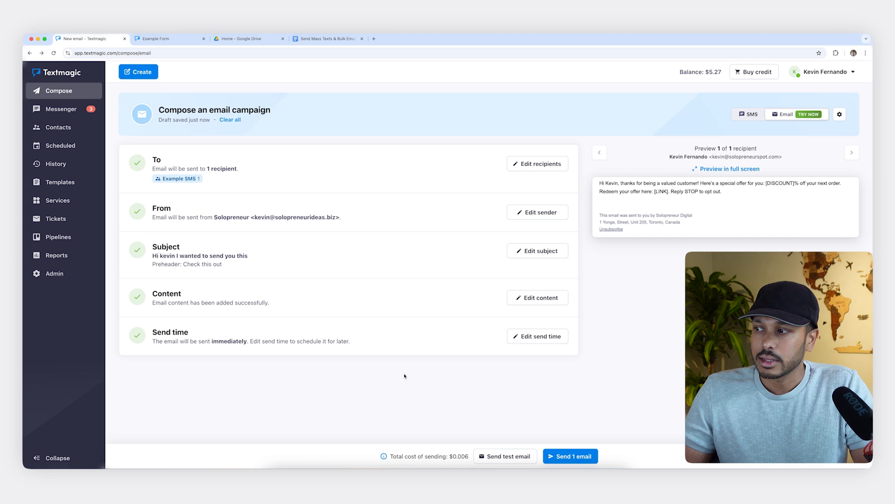
pyautogui.click(570, 456)
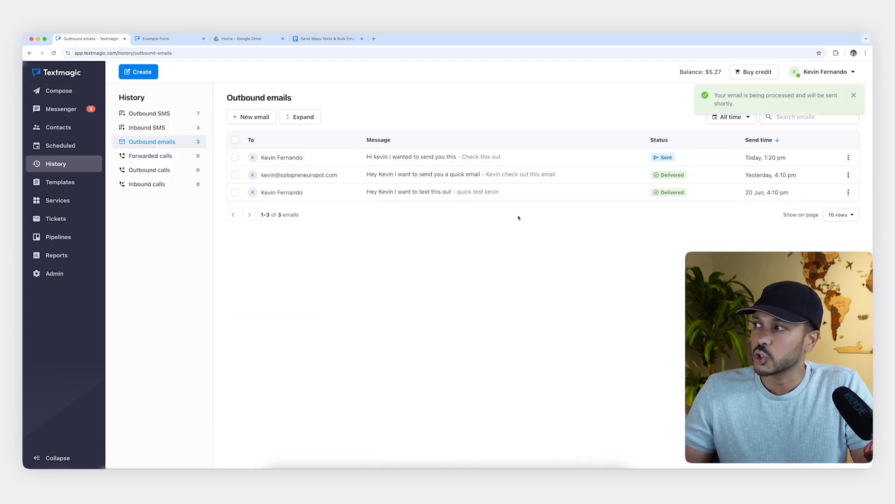
pyautogui.click(854, 95)
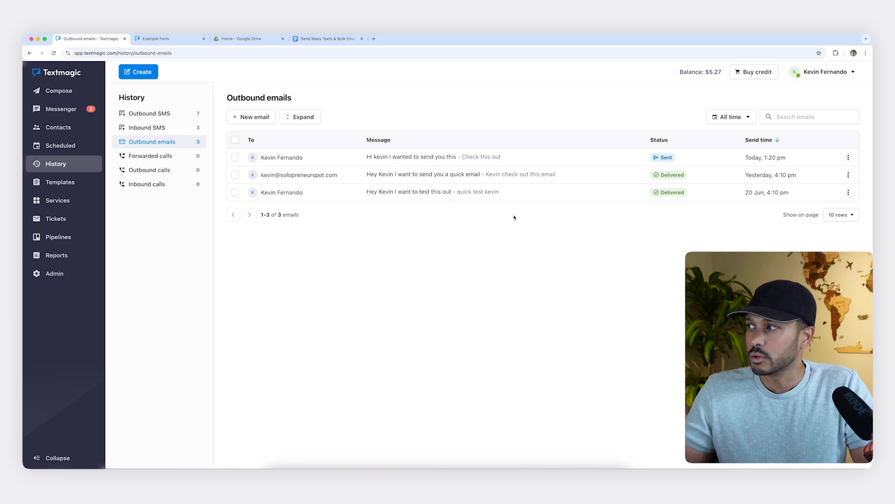